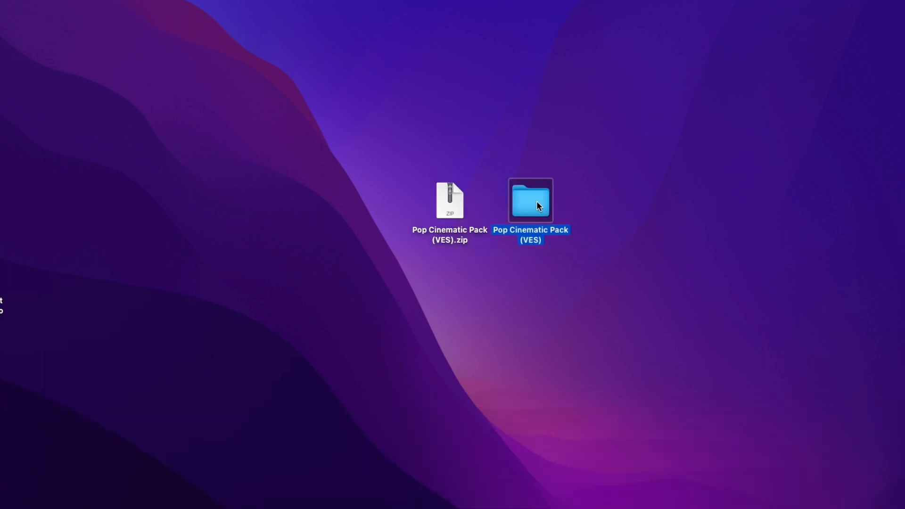
- Open the Pop Cinematic Pack (VES) folder and preview its Instructions and American Captain font
{"action": "double_click", "coordinate": [530, 200]}
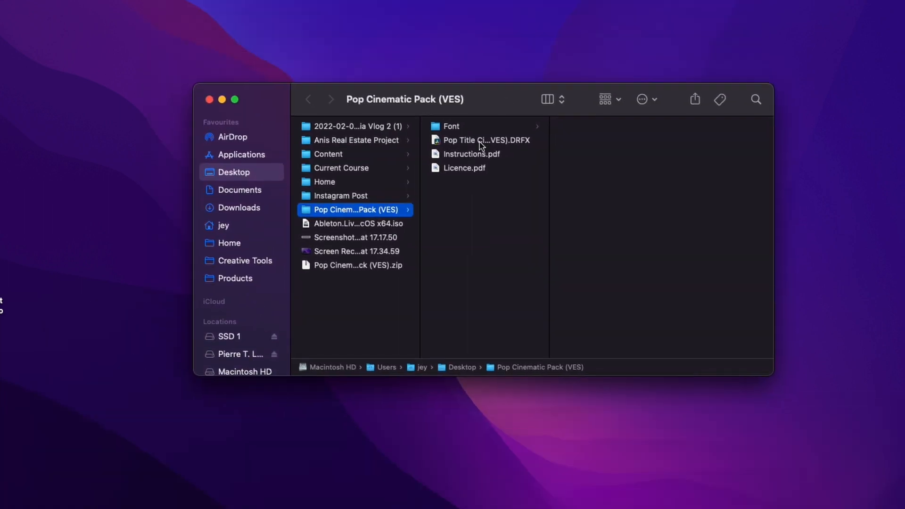
{"action": "left_click", "coordinate": [471, 154]}
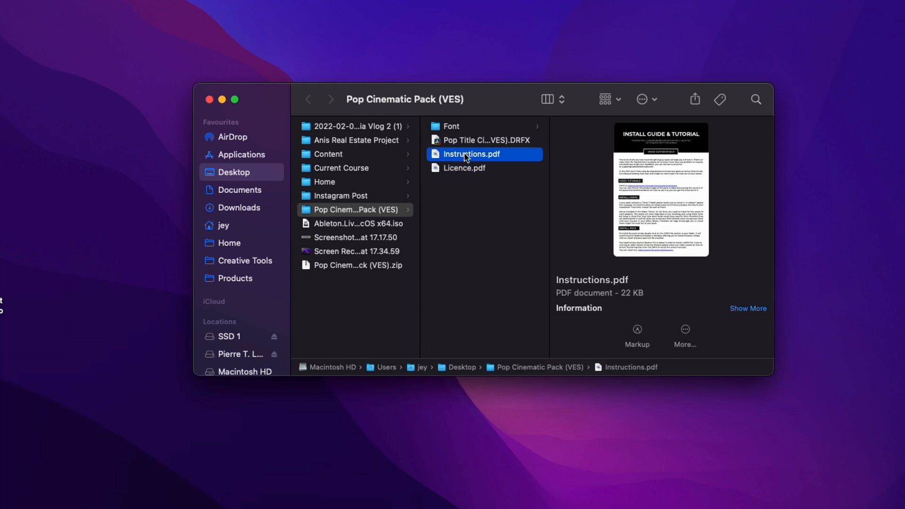
{"action": "left_click", "coordinate": [452, 126]}
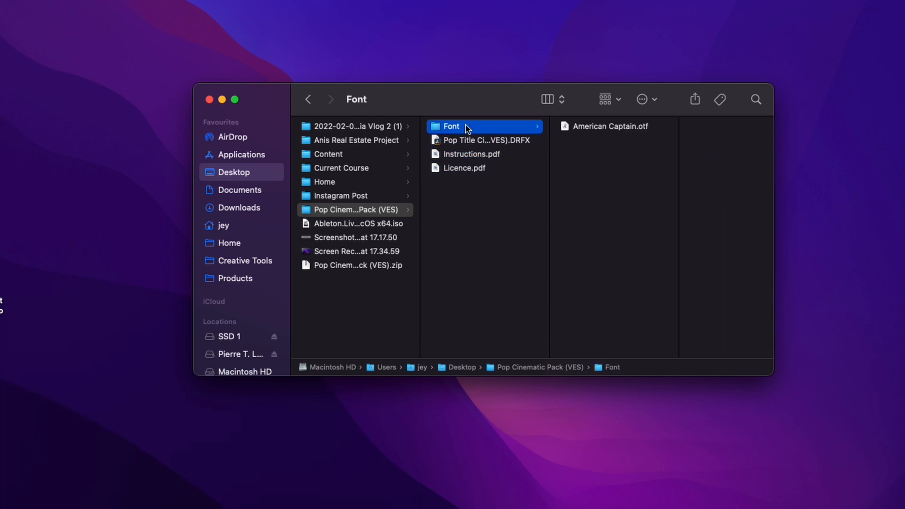
{"action": "mouse_move", "coordinate": [600, 132]}
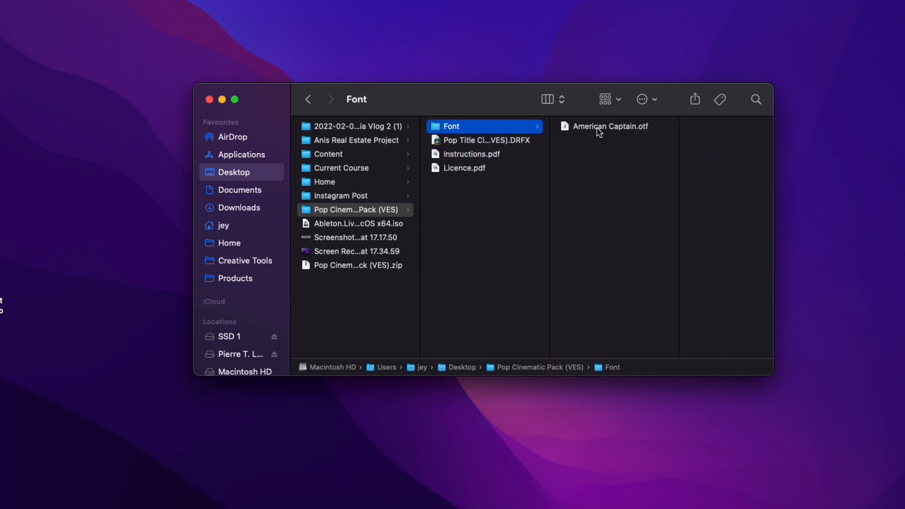
{"action": "left_click", "coordinate": [610, 126]}
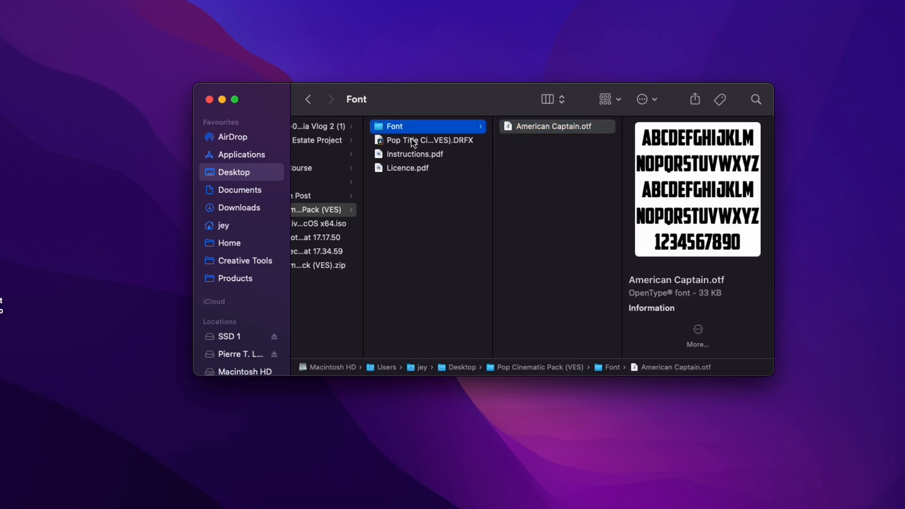
- Install the Pop Title Cinematic .DRFX template bundle into DaVinci Resolve
{"action": "double_click", "coordinate": [426, 140]}
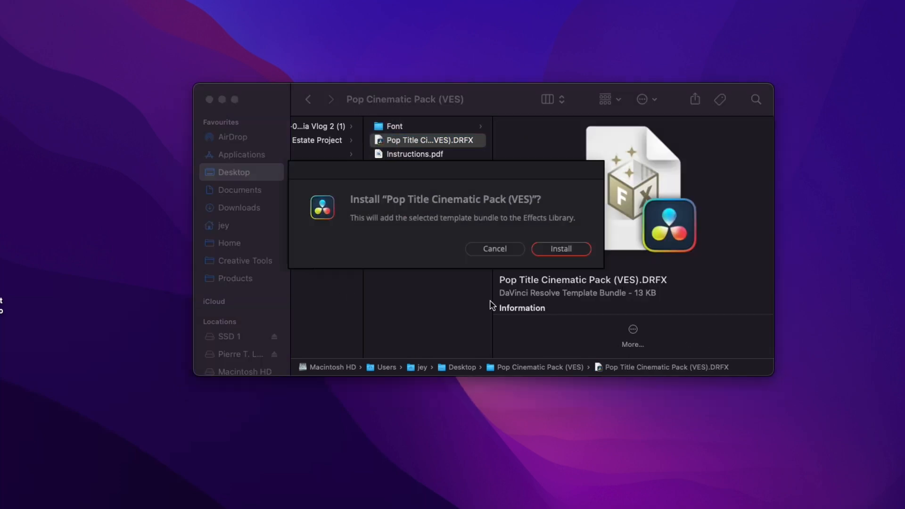
{"action": "left_click", "coordinate": [560, 249]}
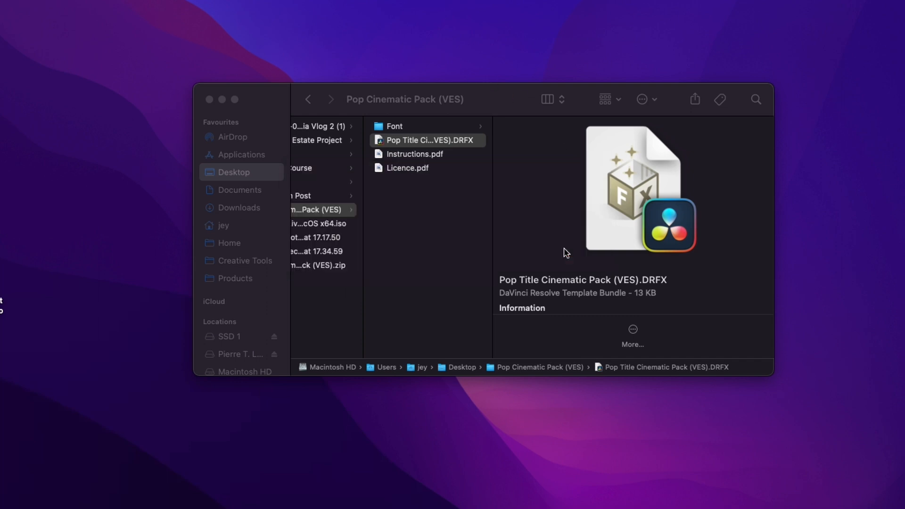
{"action": "mouse_move", "coordinate": [545, 250]}
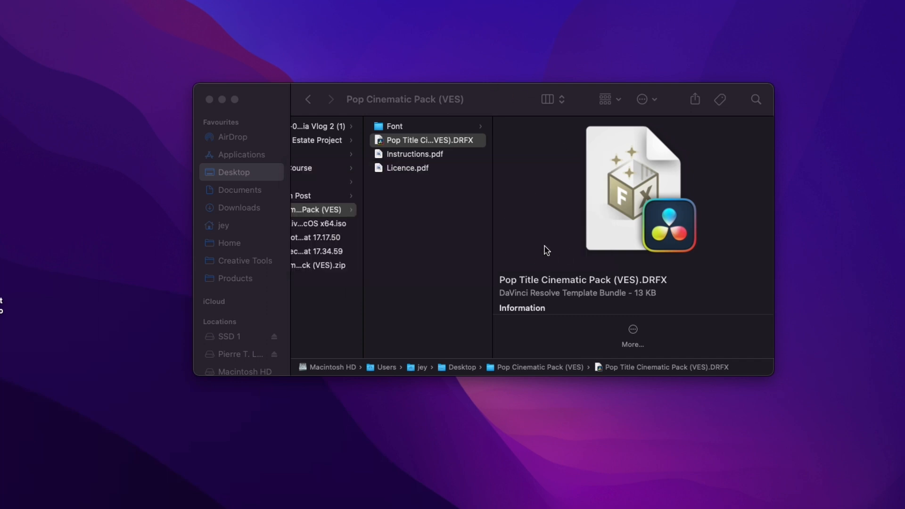
{"action": "double_click", "coordinate": [428, 139]}
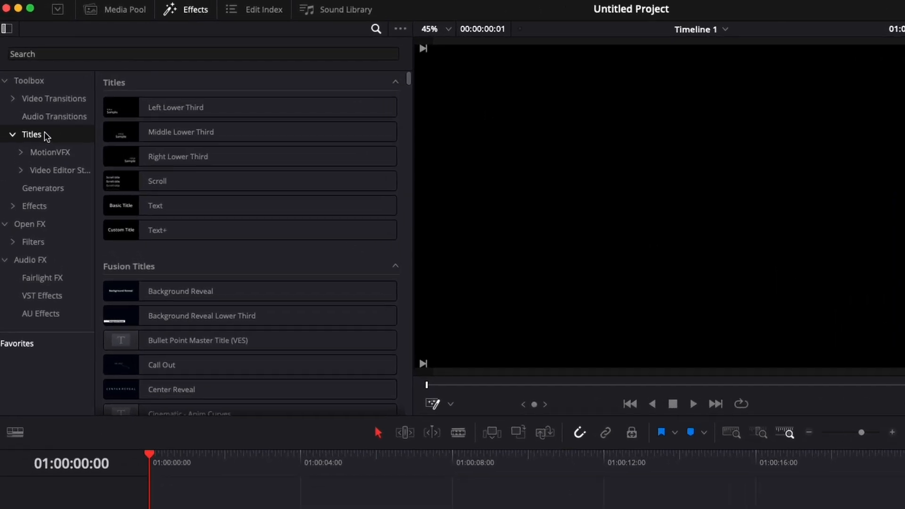
- Browse the Sample category under Toolbox > Titles, then search the effects library for 'pop'
{"action": "left_click", "coordinate": [59, 170]}
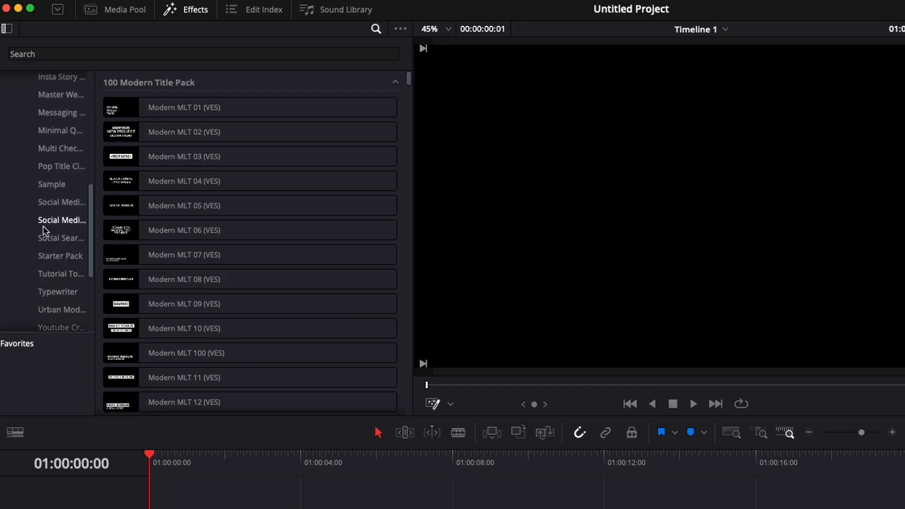
{"action": "left_click", "coordinate": [51, 183]}
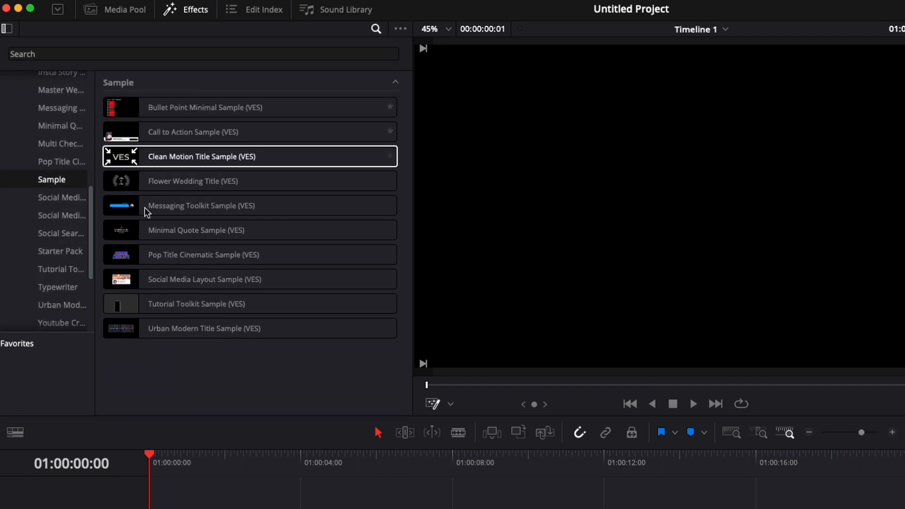
{"action": "left_click", "coordinate": [192, 131]}
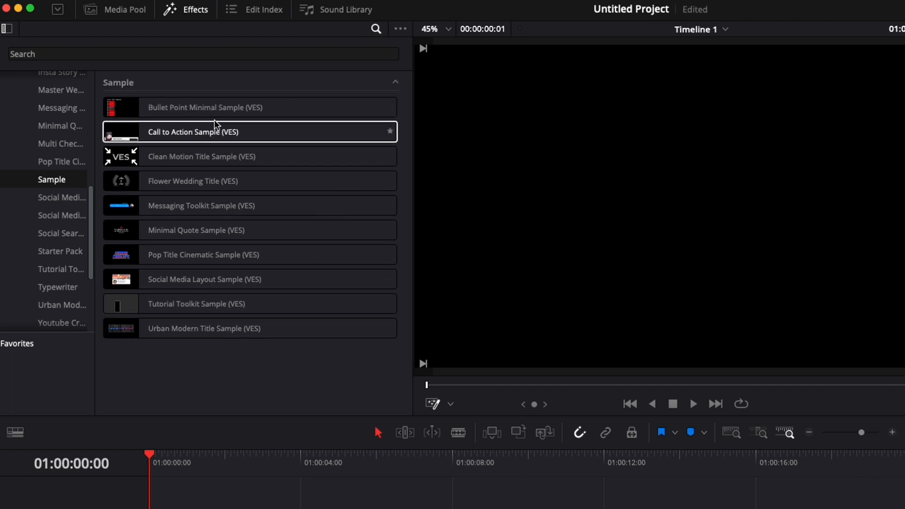
{"action": "left_click", "coordinate": [202, 255]}
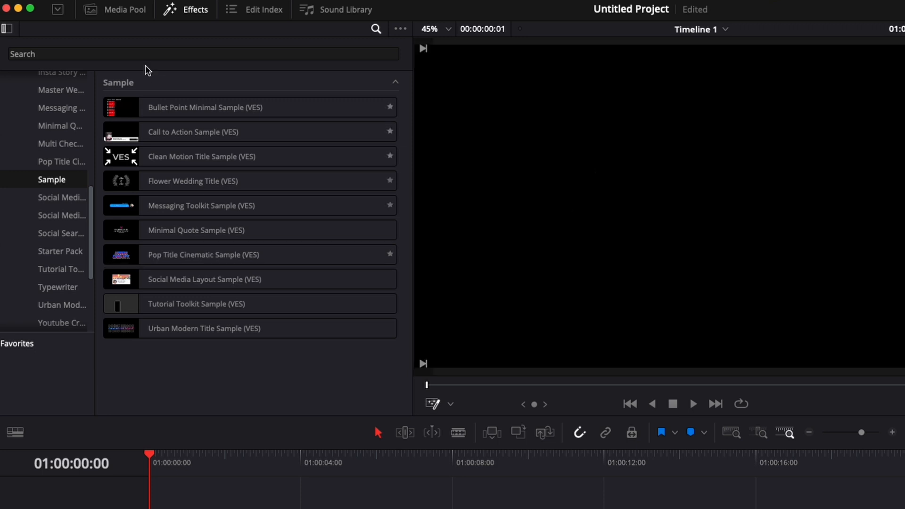
{"action": "left_click", "coordinate": [203, 53]}
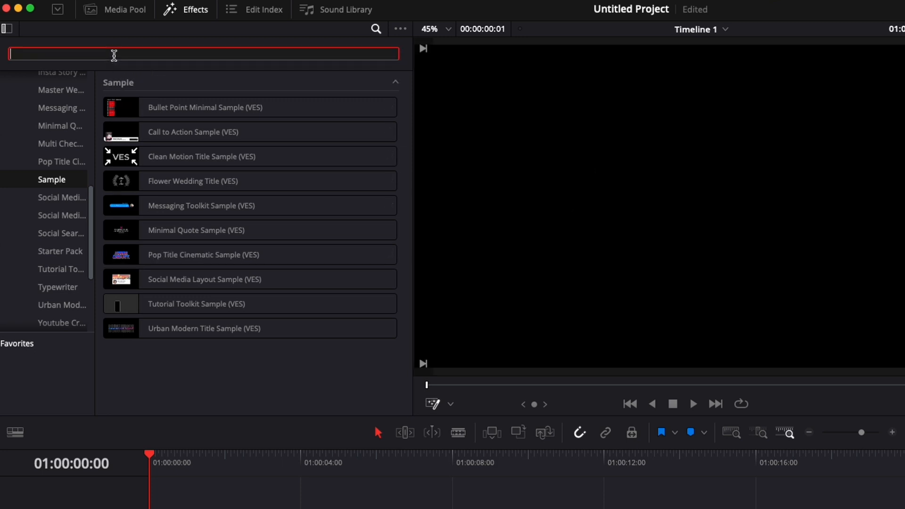
{"action": "type", "text": "pop"}
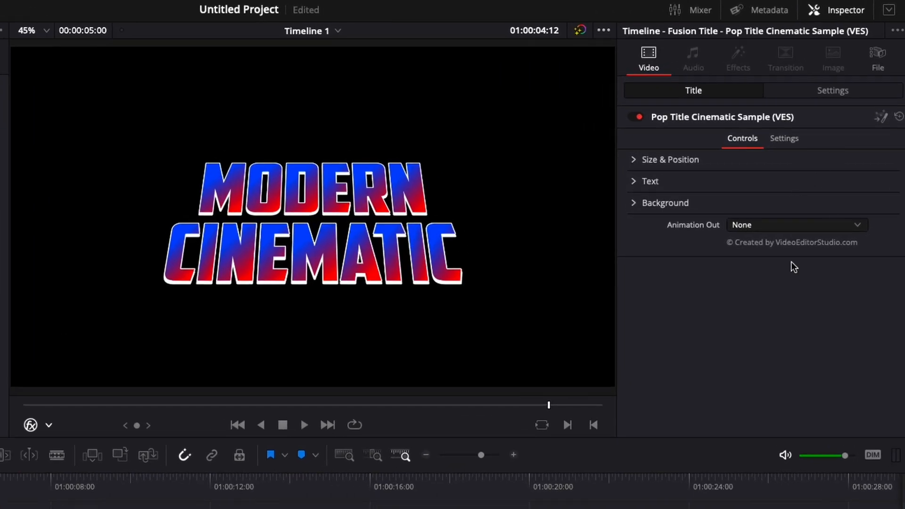
- Try Zoom In and Fade Out as the title's Animation Out, settling on Zoom Out
{"action": "left_click", "coordinate": [796, 224]}
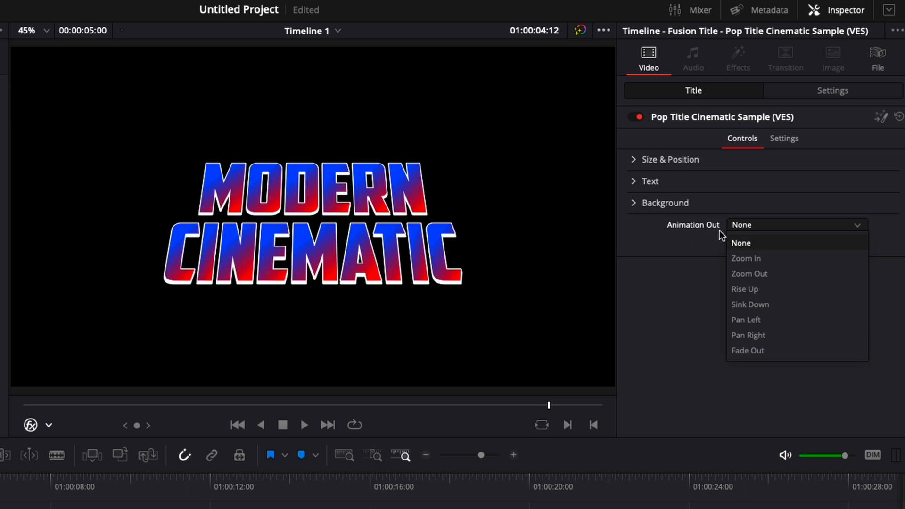
{"action": "mouse_move", "coordinate": [751, 289]}
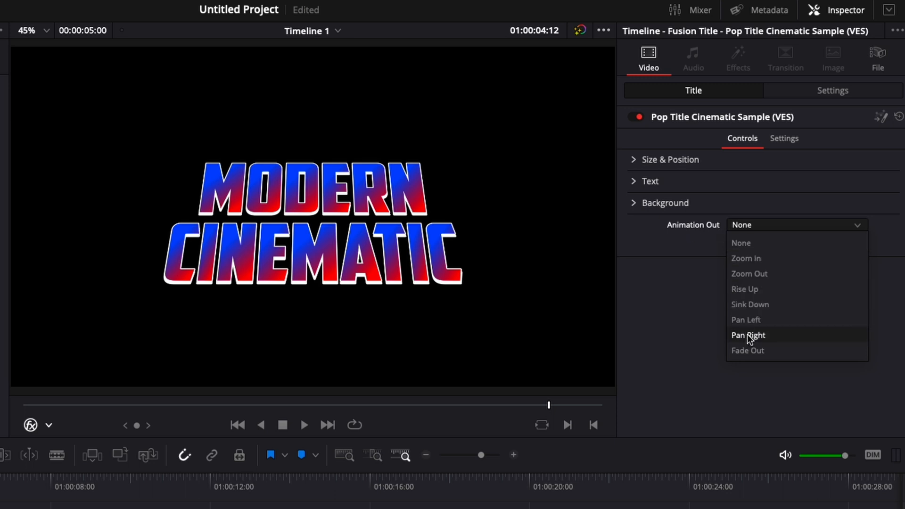
{"action": "mouse_move", "coordinate": [749, 258]}
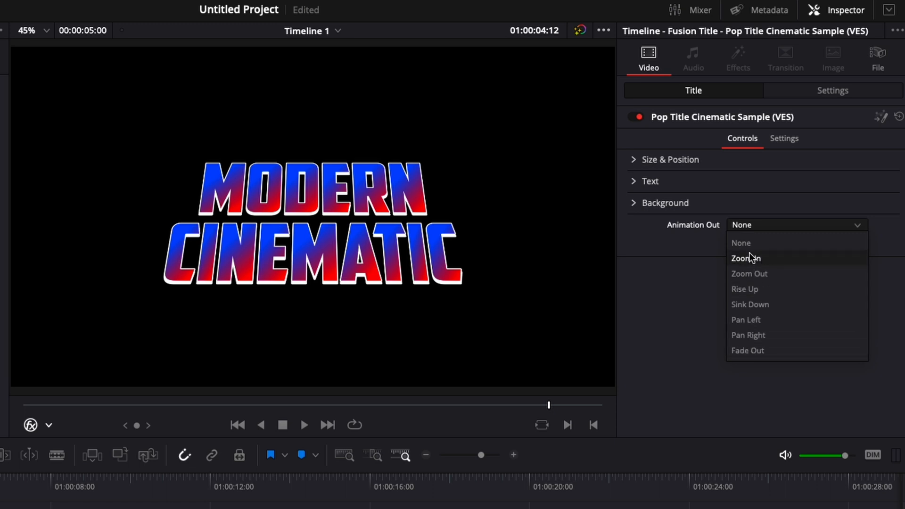
{"action": "left_click", "coordinate": [746, 258]}
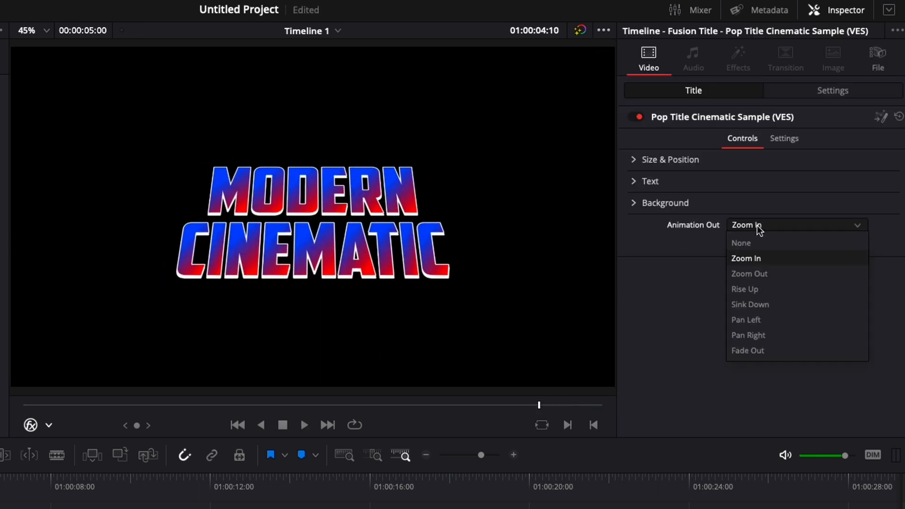
{"action": "left_click", "coordinate": [748, 351]}
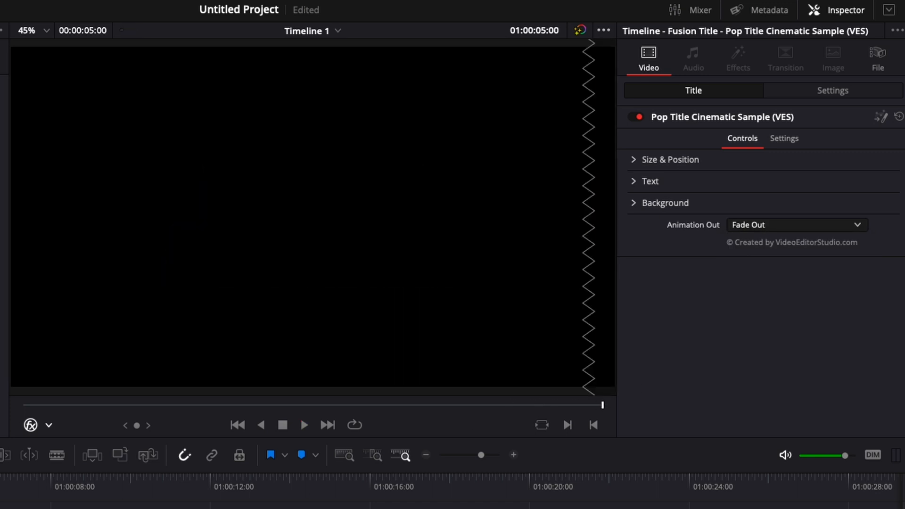
{"action": "mouse_move", "coordinate": [781, 243]}
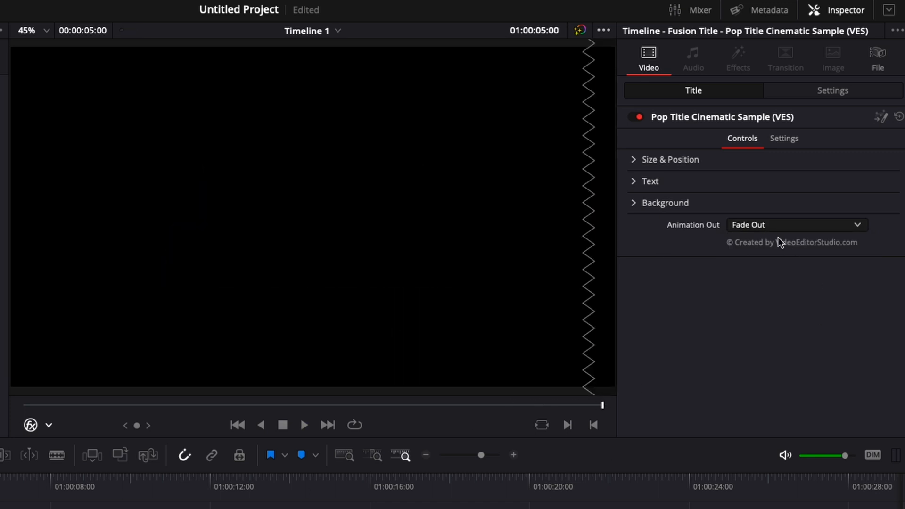
{"action": "left_click", "coordinate": [797, 225]}
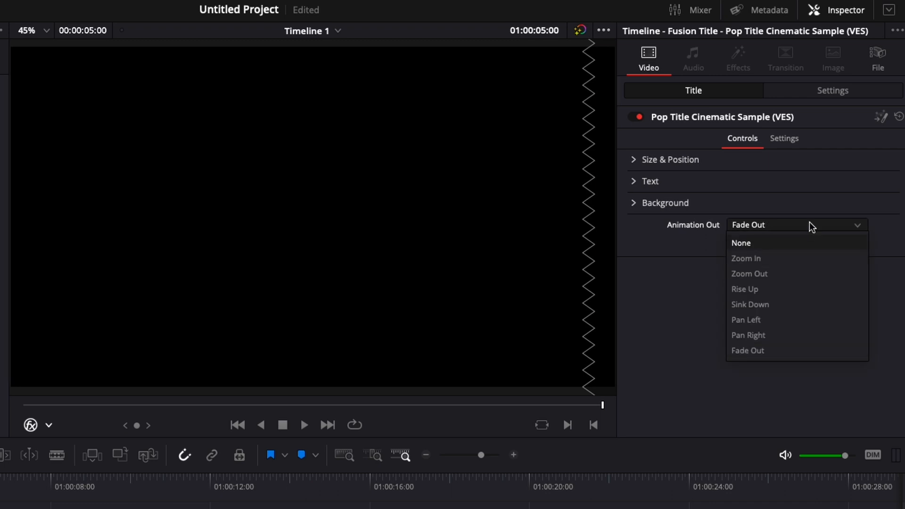
{"action": "left_click", "coordinate": [749, 274]}
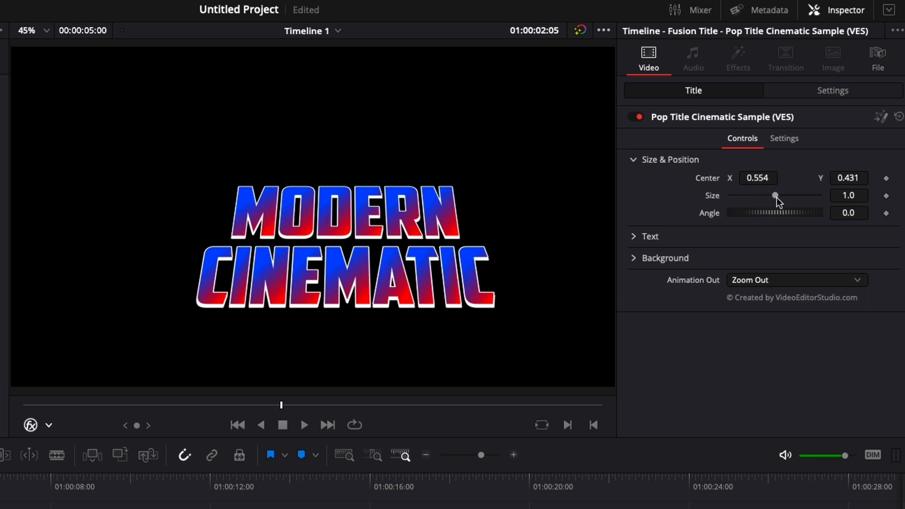
- Reset the title's Center position to 0.5, 0.5 in Size & Position
{"action": "left_click_drag", "start_coordinate": [775, 196], "coordinate": [766, 196]}
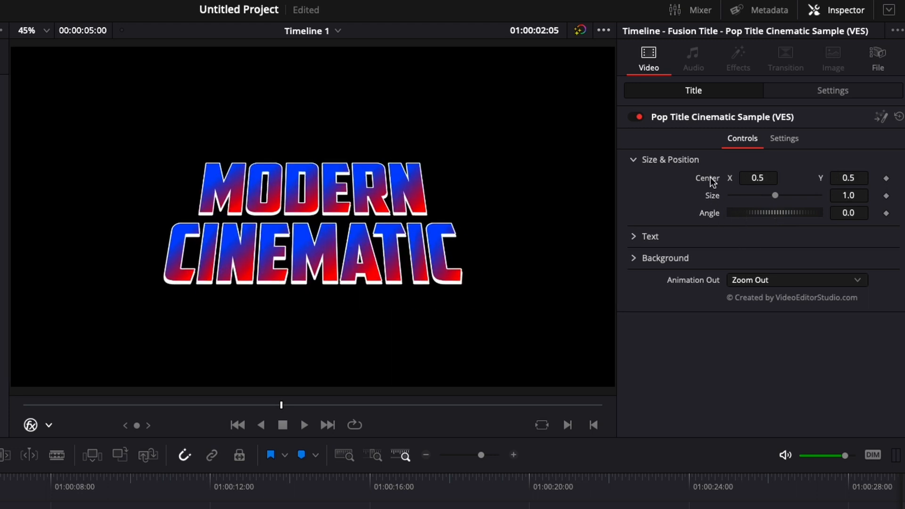
{"action": "mouse_move", "coordinate": [635, 173]}
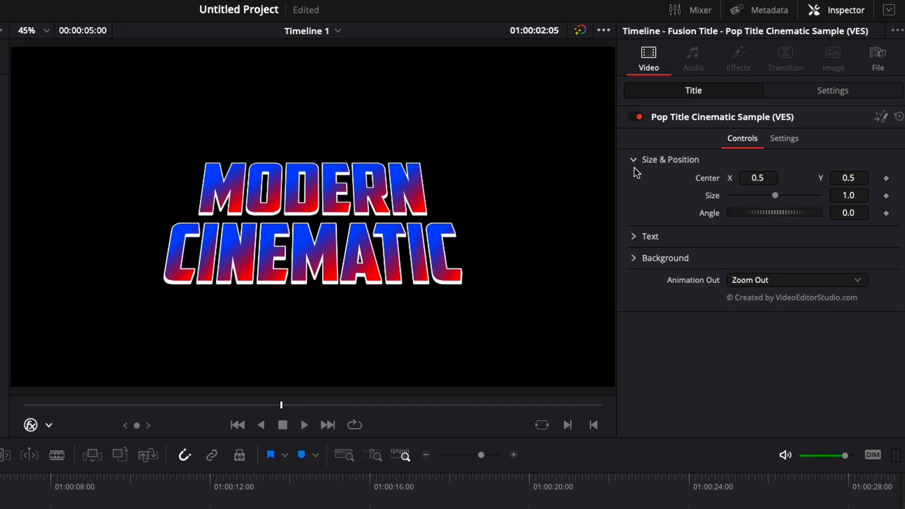
- Collapse Size & Position and change the title text to 'DAVINCI RESOLVE'
{"action": "left_click", "coordinate": [649, 236]}
{"action": "type", "text": "DAVINCI"}
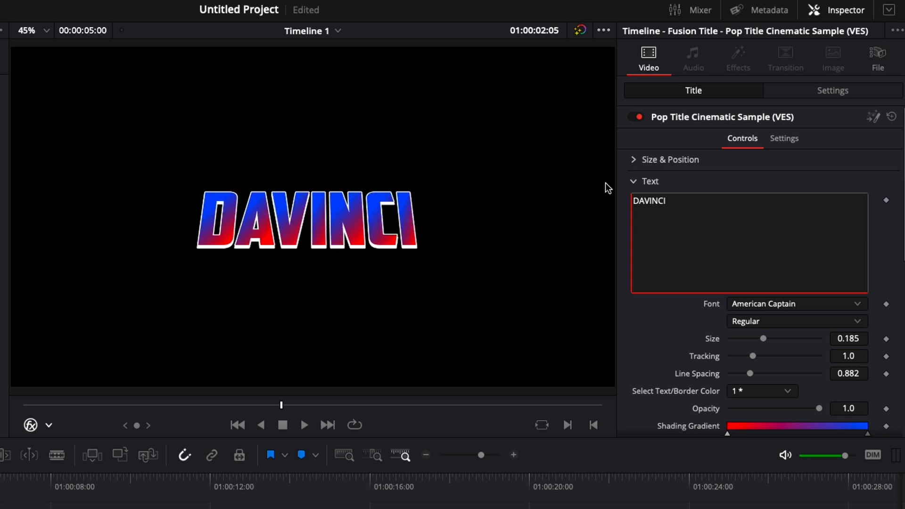
{"action": "type", "text": "RESOLVE"}
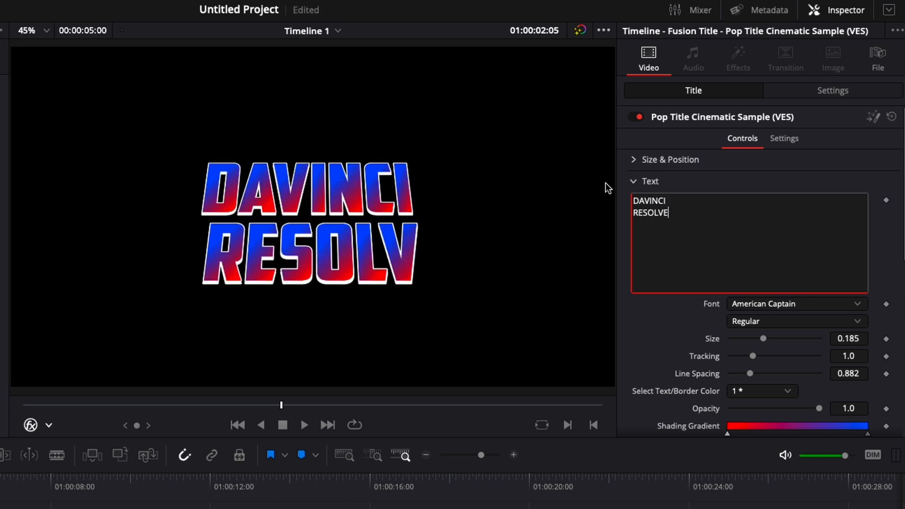
{"action": "type", "text": "E"}
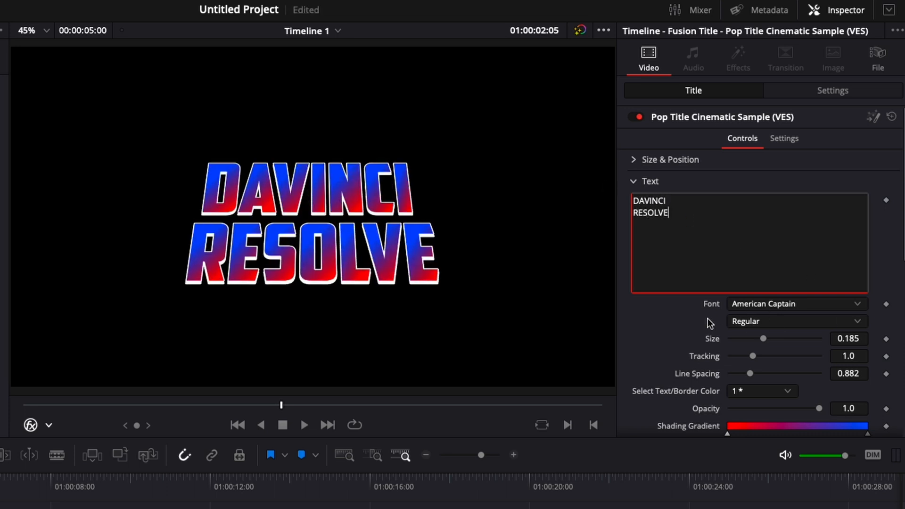
- Widen tracking and line spacing, shrink size to 0.1339, and lower opacity to 0.276
{"action": "scroll", "scroll_direction": "down", "scroll_amount": 3}
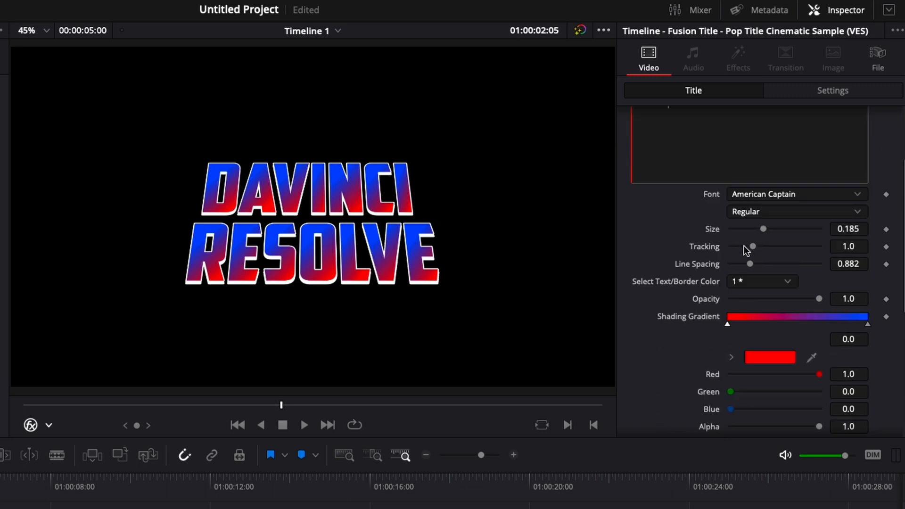
{"action": "left_click_drag", "start_coordinate": [753, 247], "coordinate": [759, 247]}
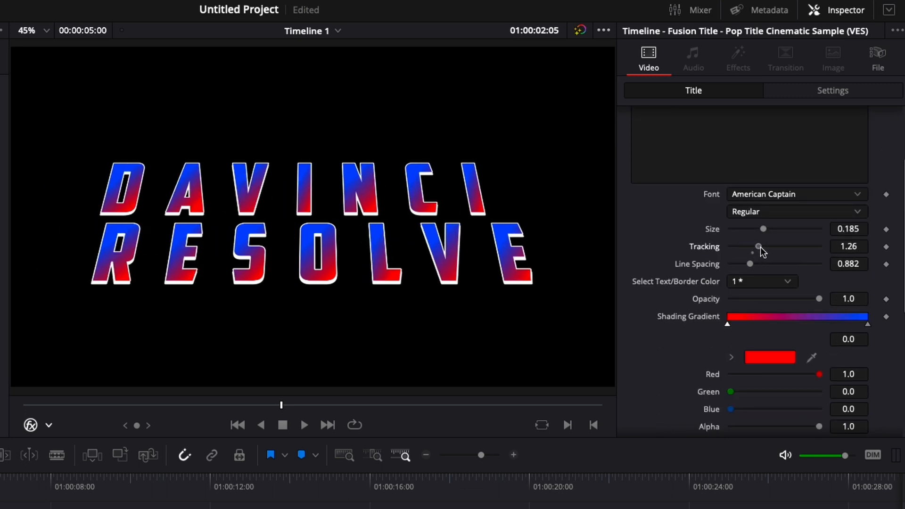
{"action": "left_click_drag", "start_coordinate": [750, 264], "coordinate": [759, 264]}
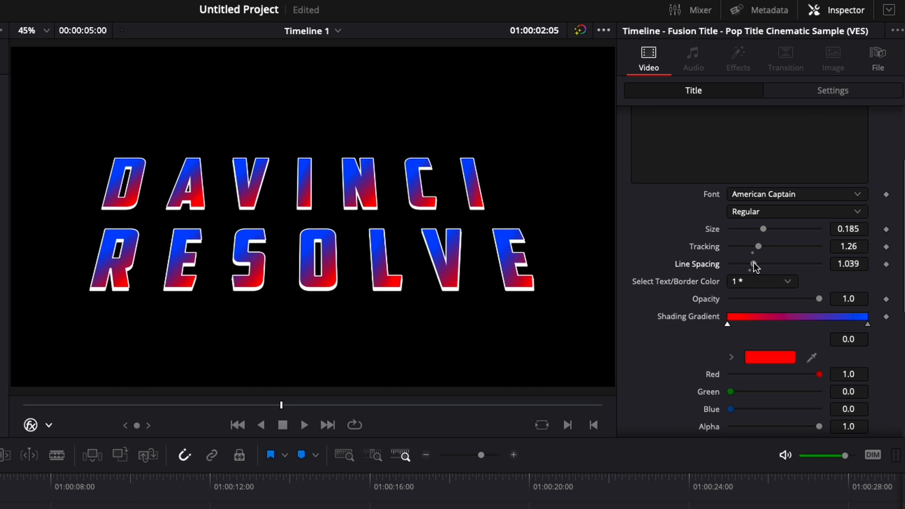
{"action": "left_click_drag", "start_coordinate": [752, 264], "coordinate": [757, 264]}
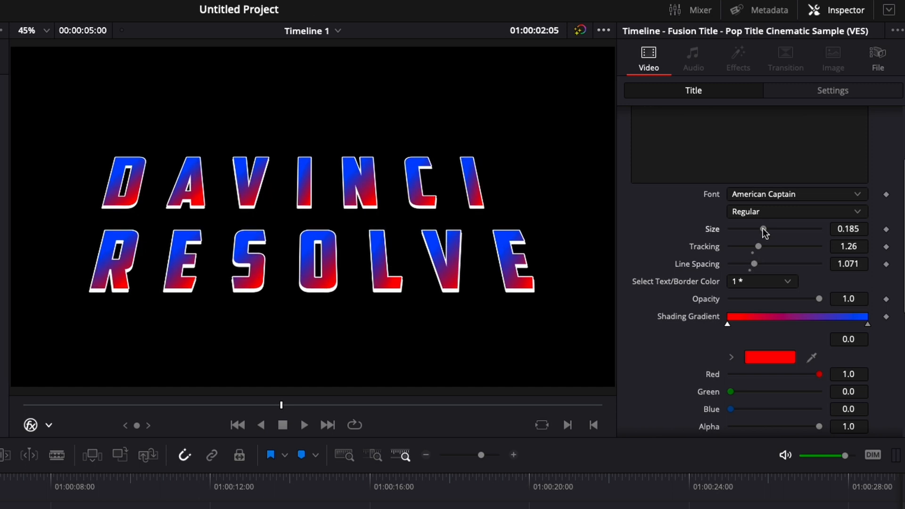
{"action": "left_click_drag", "start_coordinate": [763, 229], "coordinate": [754, 229]}
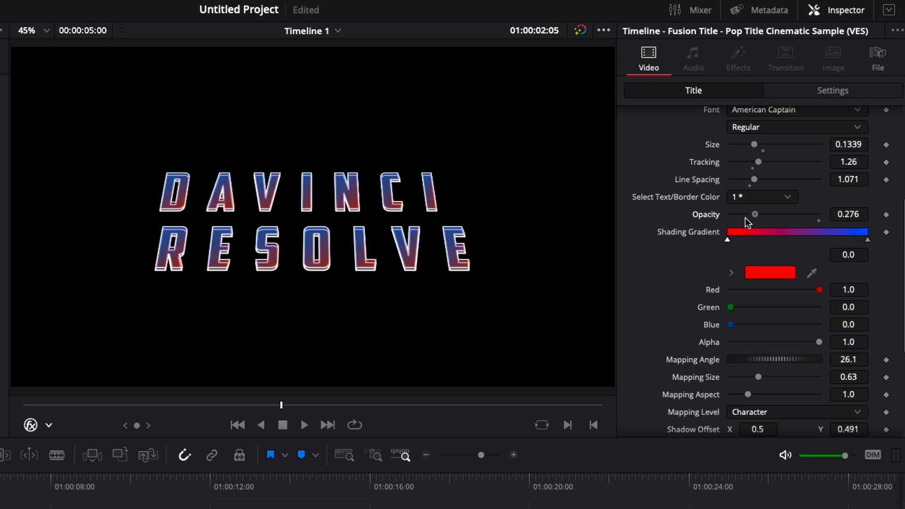
- Restore title opacity to 1.0 and recolour the shading gradient from orange to purple
{"action": "left_click_drag", "start_coordinate": [754, 214], "coordinate": [738, 214]}
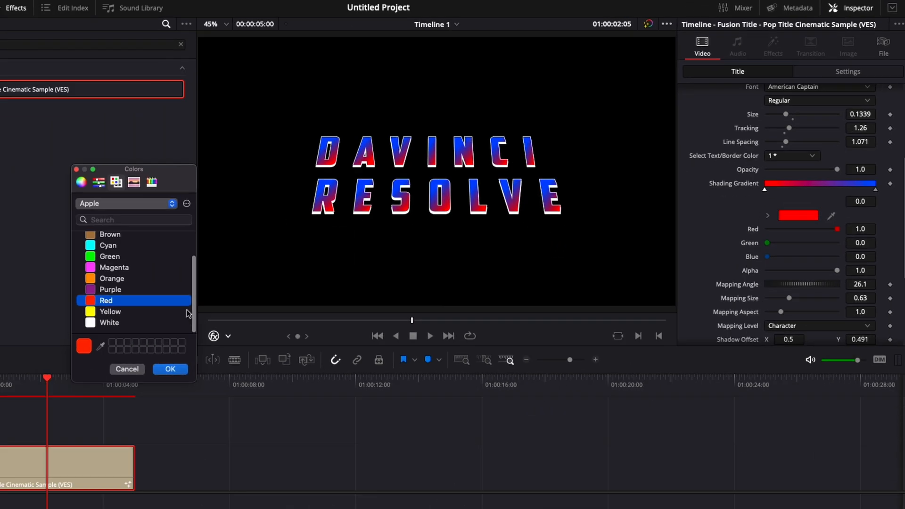
{"action": "left_click", "coordinate": [222, 239]}
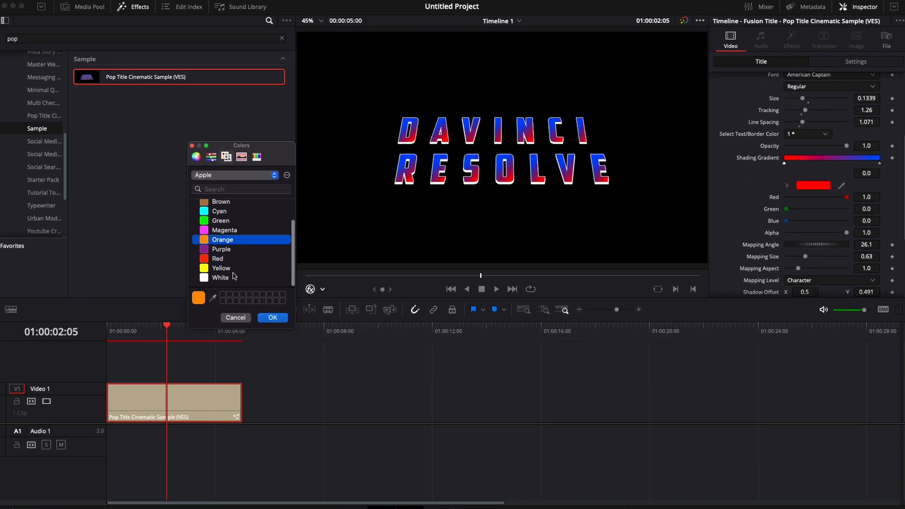
{"action": "left_click", "coordinate": [272, 317]}
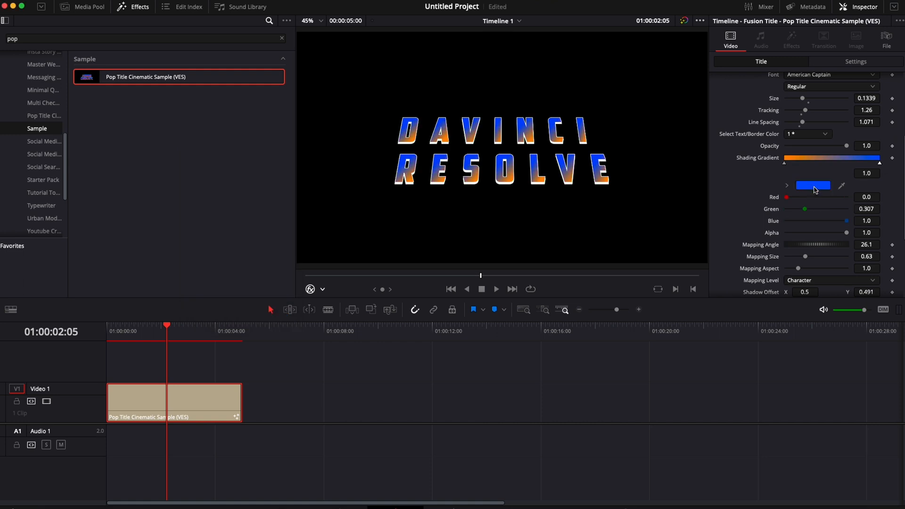
{"action": "left_click", "coordinate": [813, 185]}
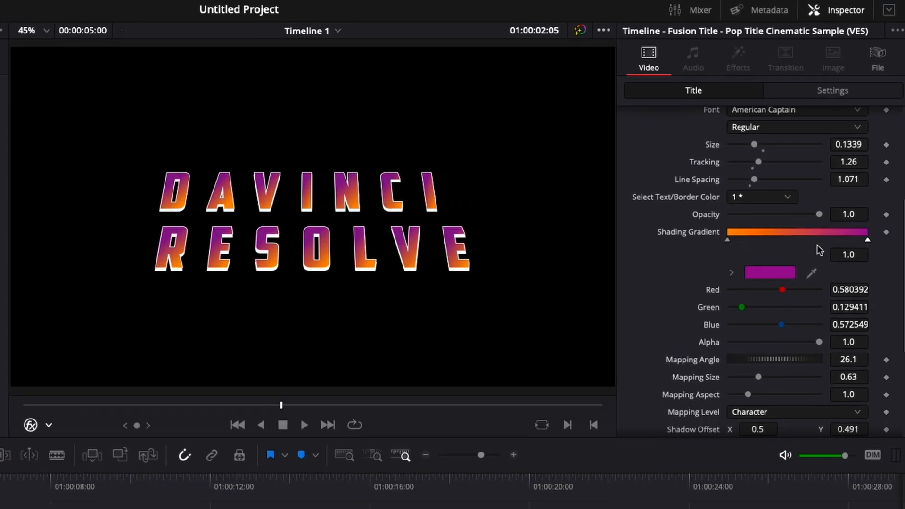
{"action": "scroll", "scroll_direction": "down", "scroll_amount": 3}
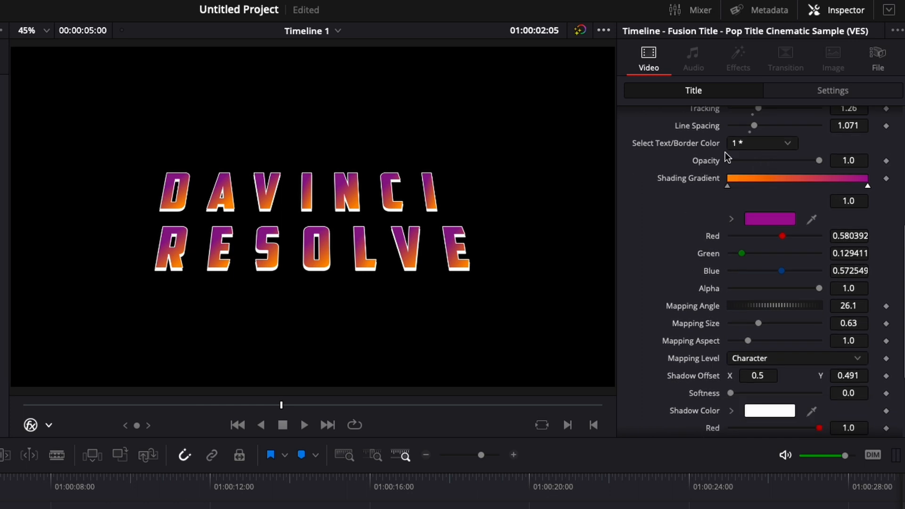
{"action": "mouse_move", "coordinate": [752, 156]}
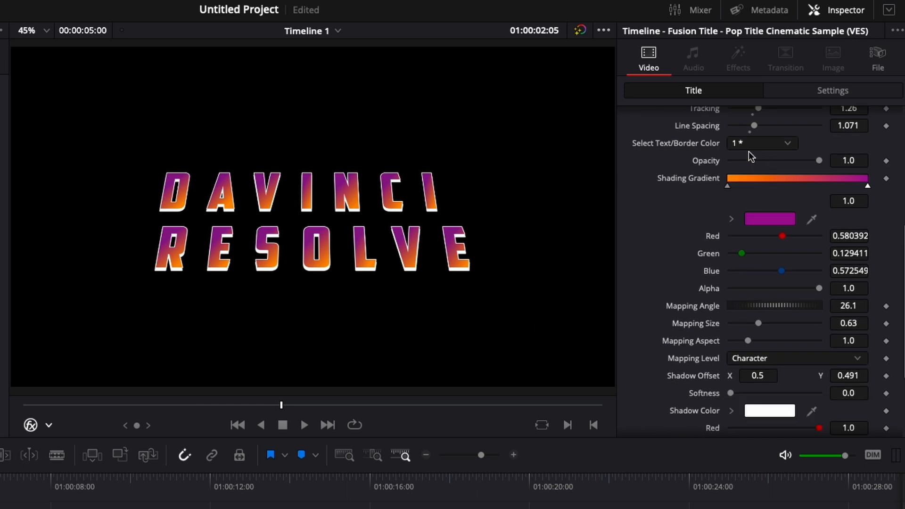
{"action": "left_click", "coordinate": [761, 143]}
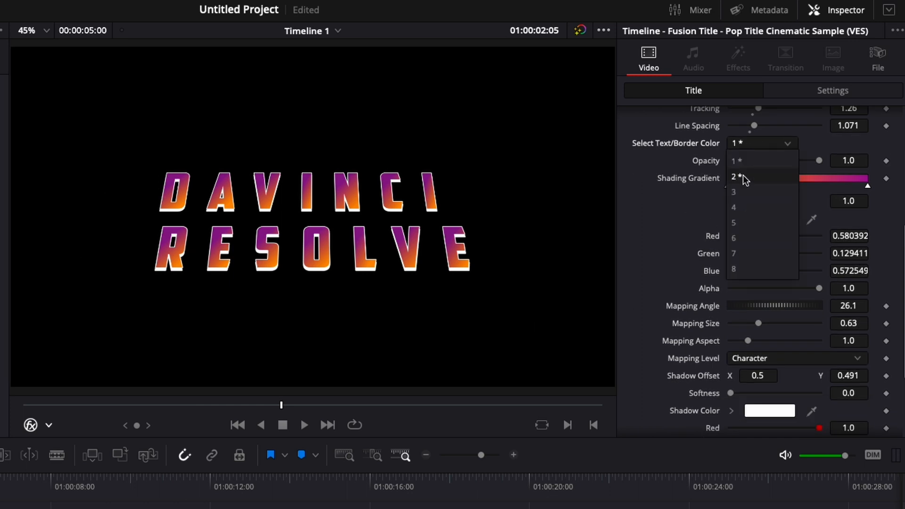
{"action": "left_click", "coordinate": [745, 176]}
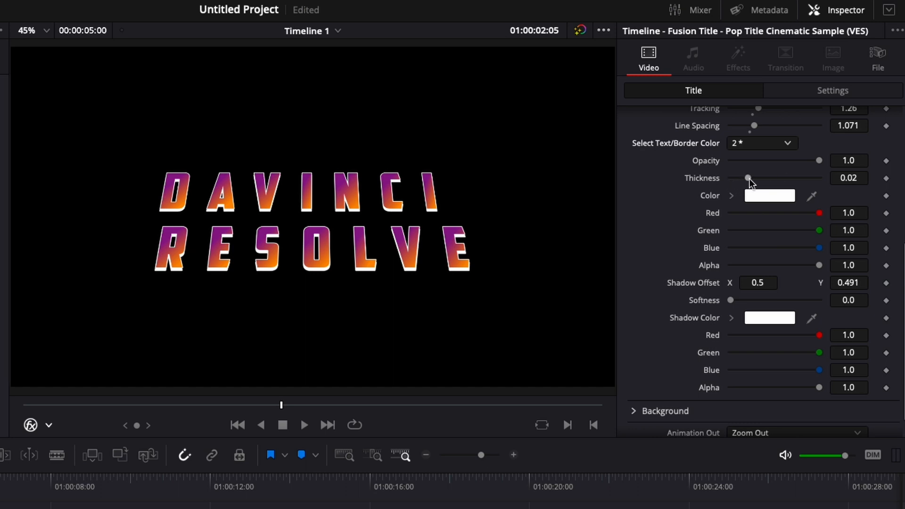
{"action": "left_click_drag", "start_coordinate": [748, 178], "coordinate": [771, 177]}
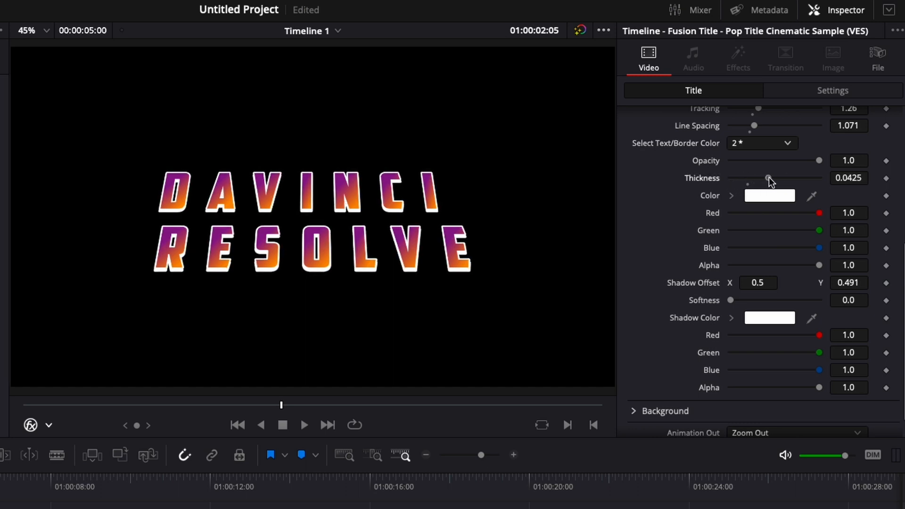
{"action": "left_click_drag", "start_coordinate": [769, 178], "coordinate": [769, 178]}
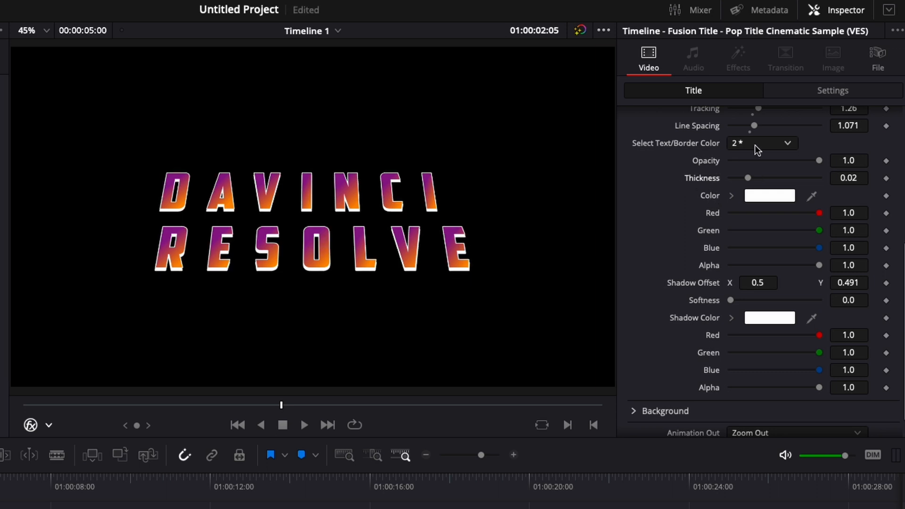
{"action": "left_click", "coordinate": [761, 144]}
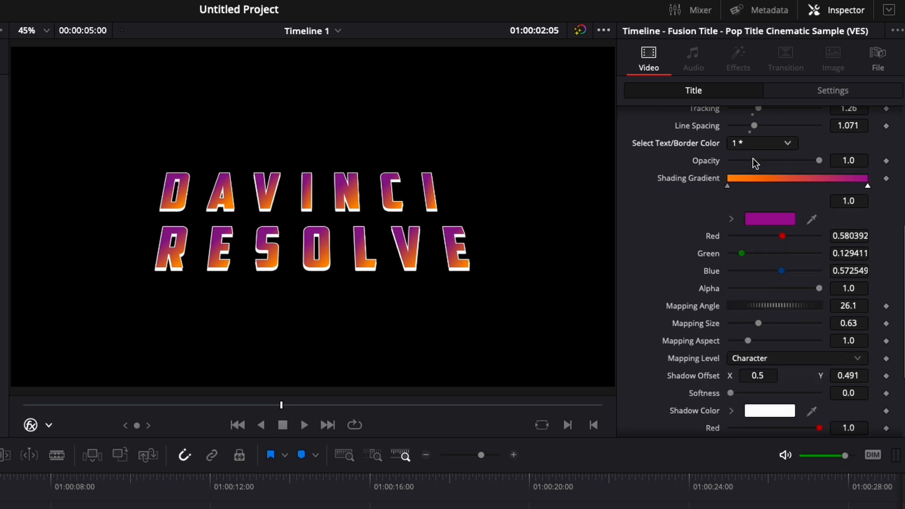
- Set gradient Mapping Angle to 135.7 and Mapping Size to 0.032 for a hard split
{"action": "scroll", "scroll_direction": "down", "scroll_amount": 3}
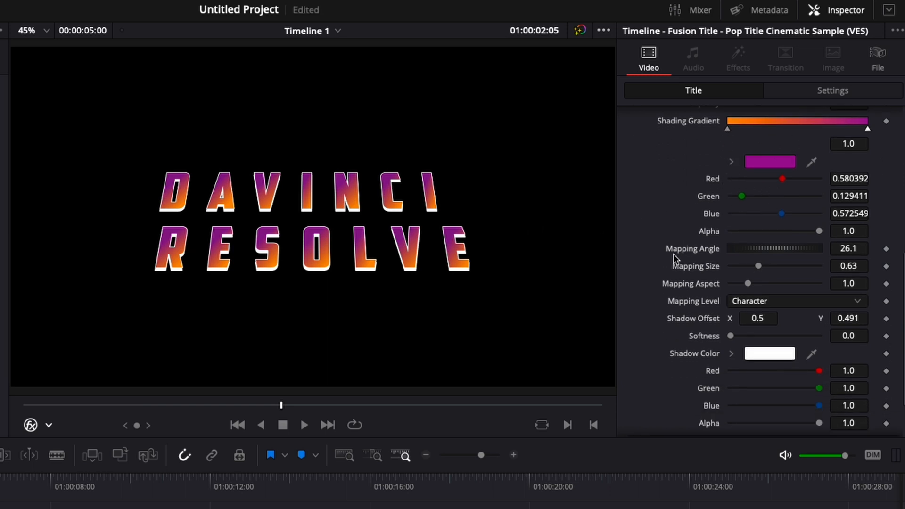
{"action": "mouse_move", "coordinate": [676, 308]}
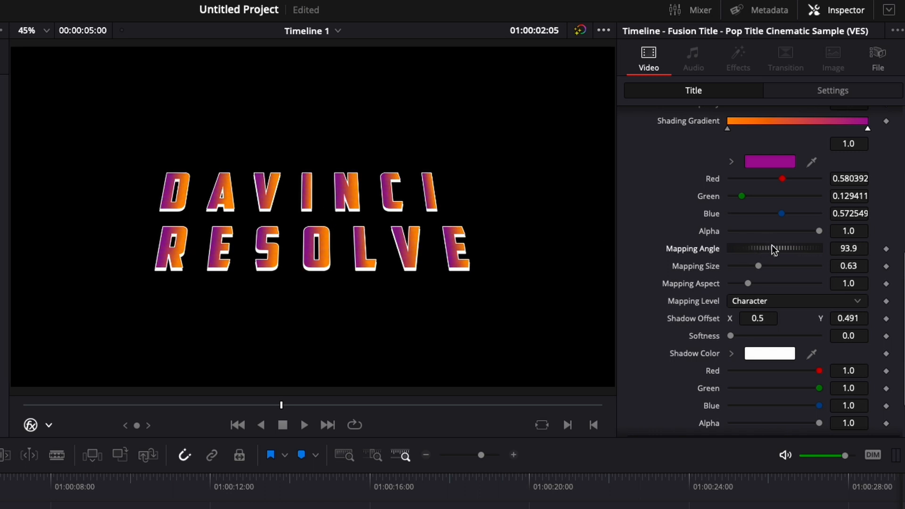
{"action": "left_click_drag", "start_coordinate": [769, 248], "coordinate": [785, 249]}
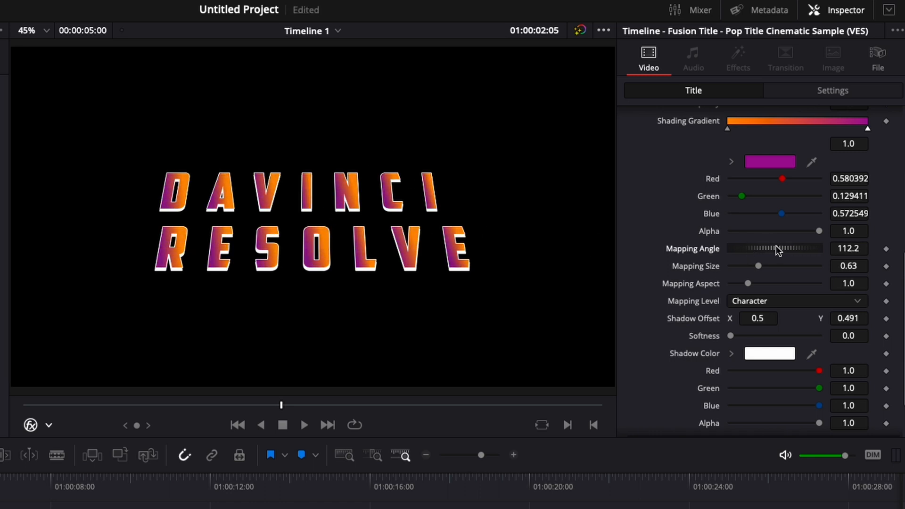
{"action": "left_click_drag", "start_coordinate": [774, 248], "coordinate": [785, 248]}
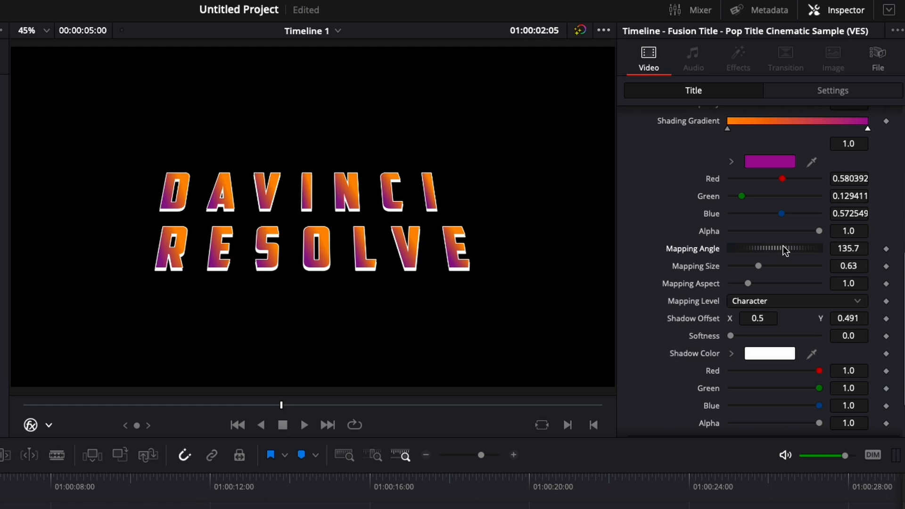
{"action": "mouse_move", "coordinate": [761, 270]}
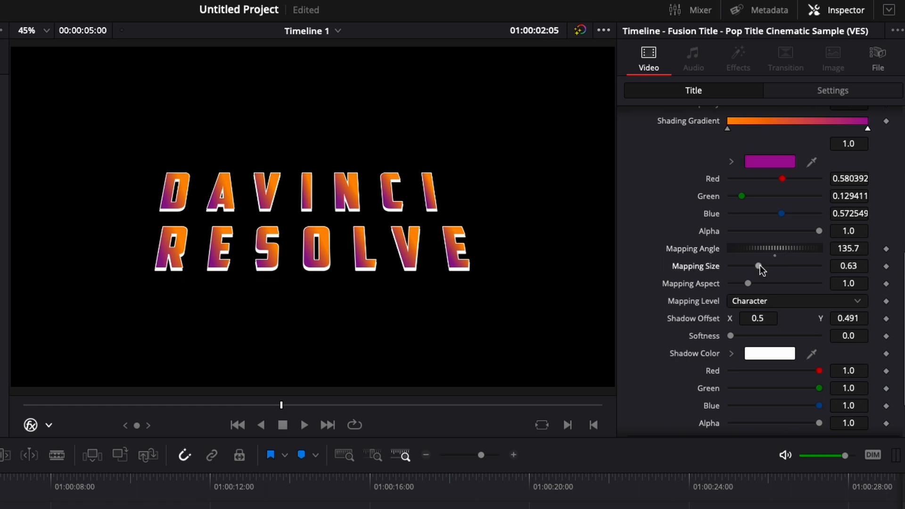
{"action": "left_click_drag", "start_coordinate": [759, 266], "coordinate": [784, 266]}
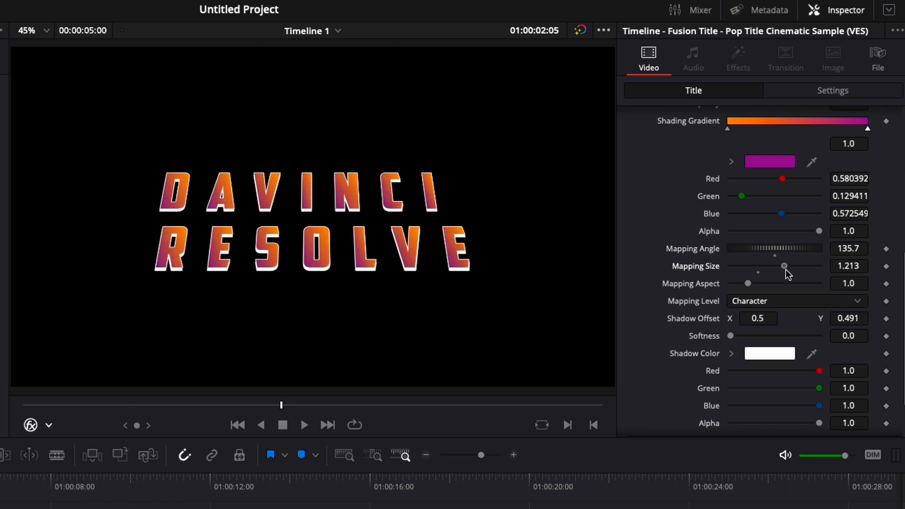
{"action": "left_click_drag", "start_coordinate": [785, 266], "coordinate": [791, 266]}
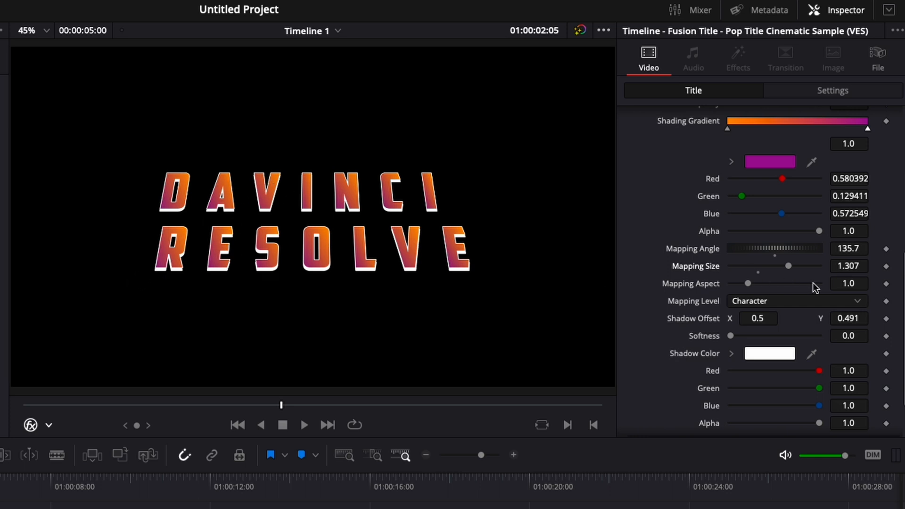
{"action": "left_click_drag", "start_coordinate": [790, 266], "coordinate": [732, 265]}
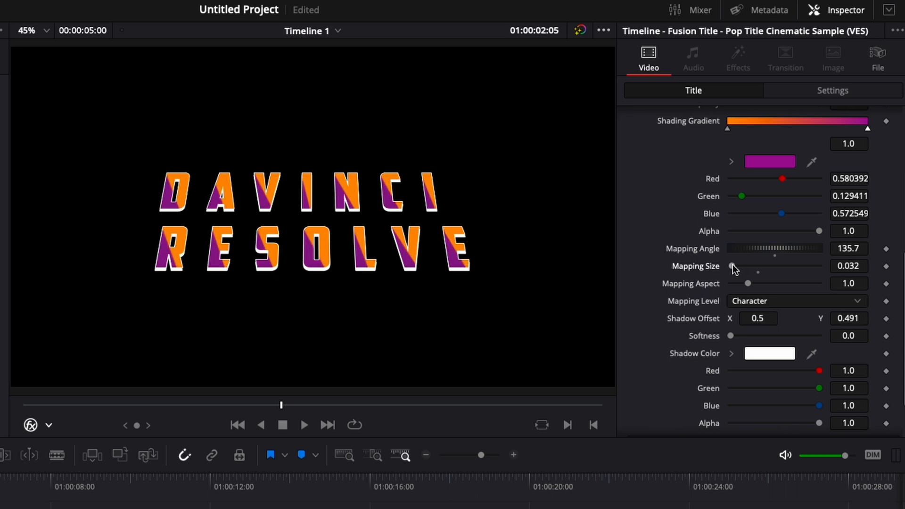
{"action": "mouse_move", "coordinate": [267, 285]}
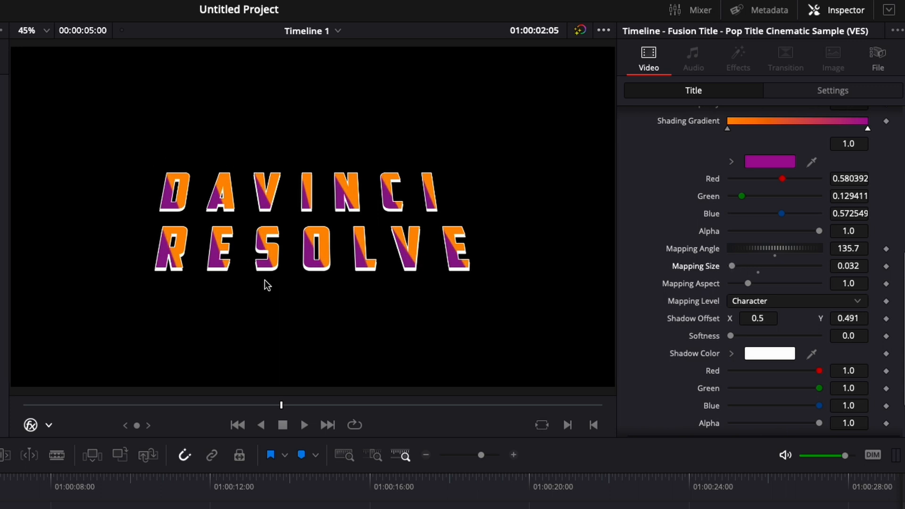
{"action": "mouse_move", "coordinate": [345, 234]}
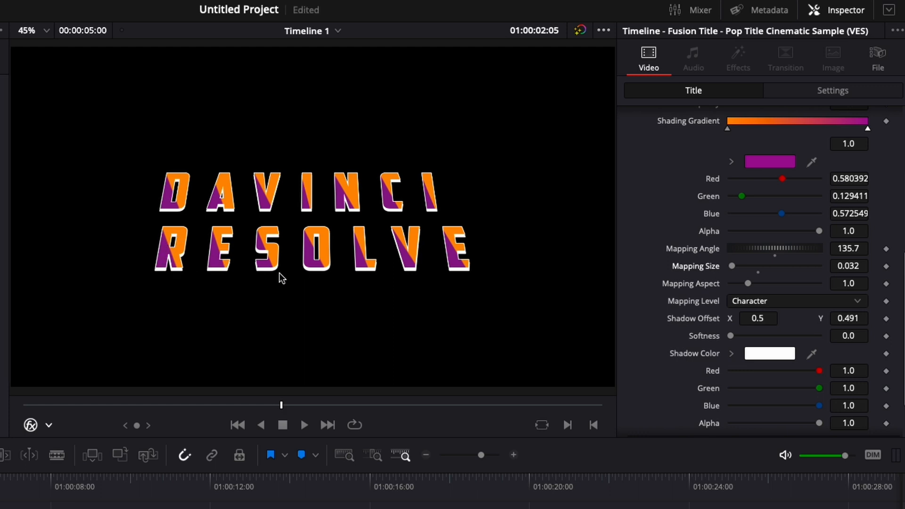
- Try whole-text and per-word gradient mapping, then return to per-character mapping
{"action": "left_click", "coordinate": [797, 301]}
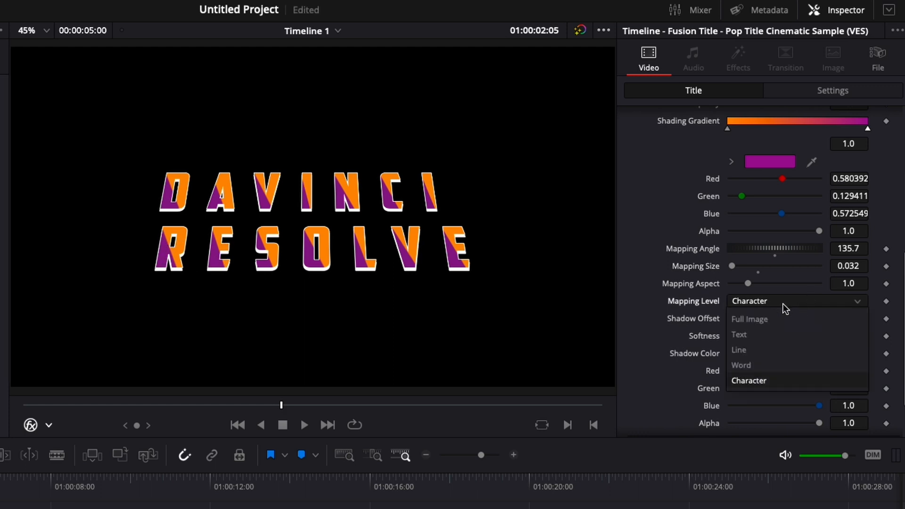
{"action": "left_click", "coordinate": [739, 335]}
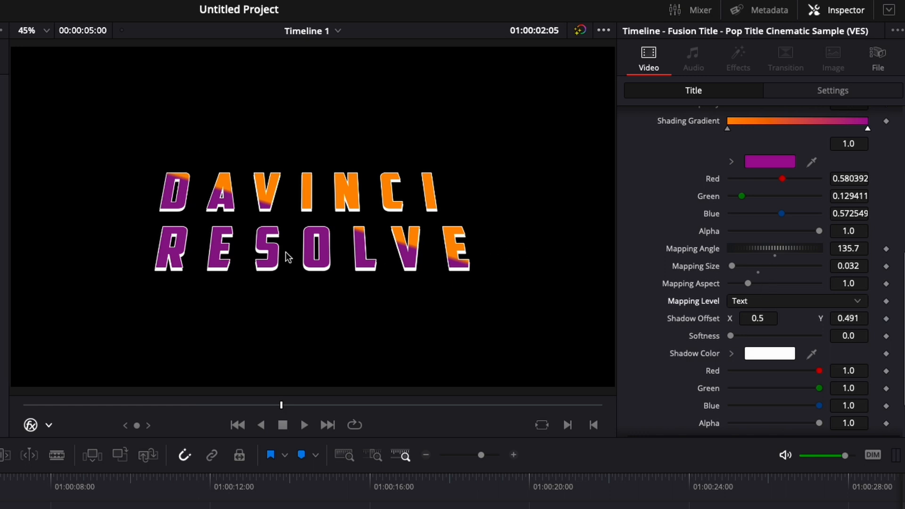
{"action": "left_click", "coordinate": [797, 301]}
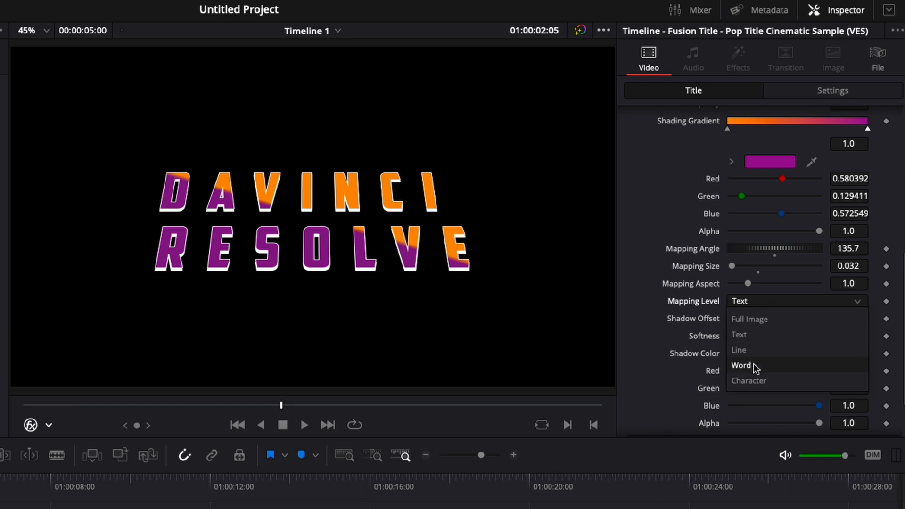
{"action": "left_click", "coordinate": [741, 365]}
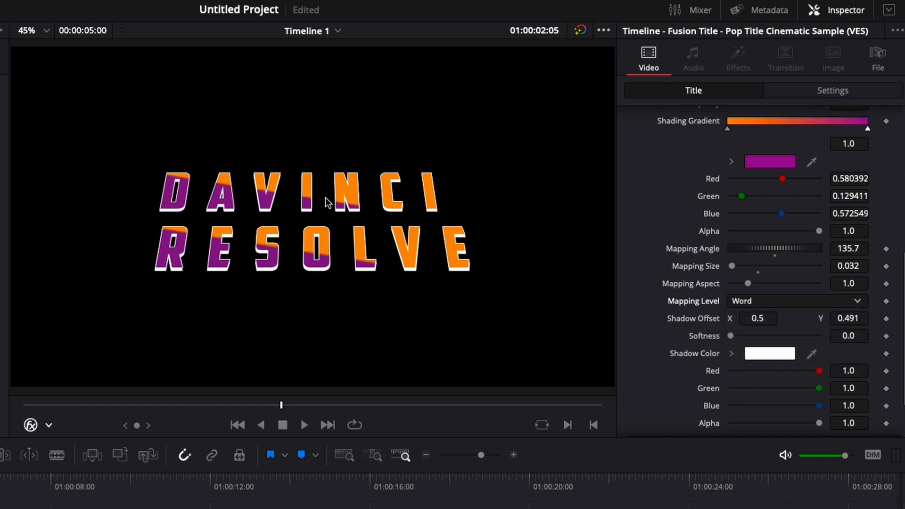
{"action": "mouse_move", "coordinate": [392, 260]}
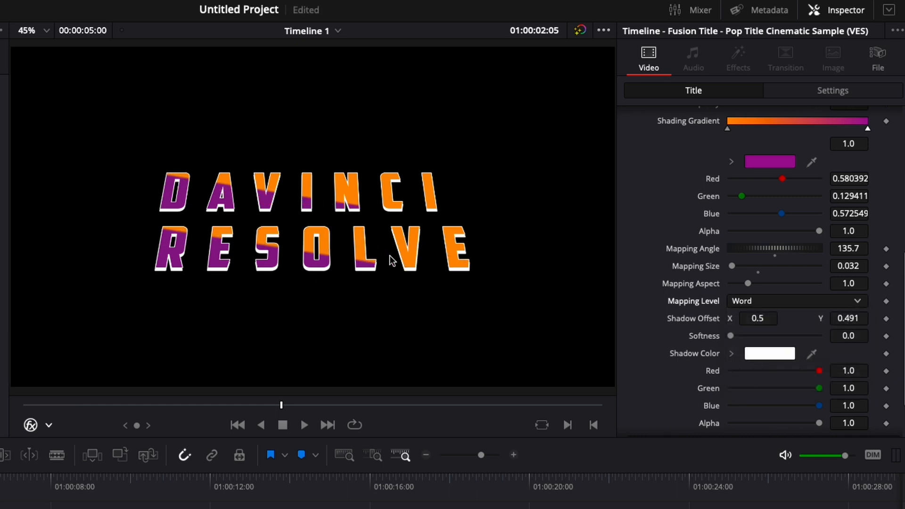
{"action": "left_click", "coordinate": [797, 301]}
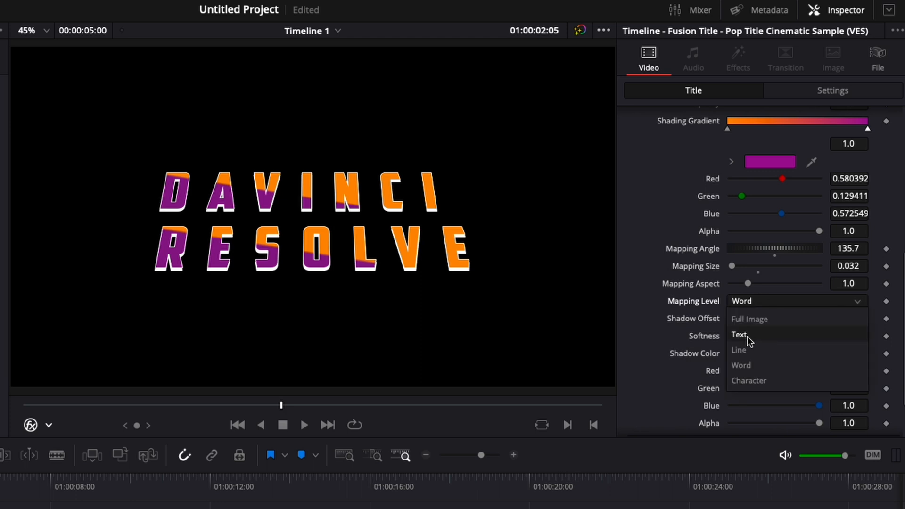
{"action": "left_click", "coordinate": [749, 381]}
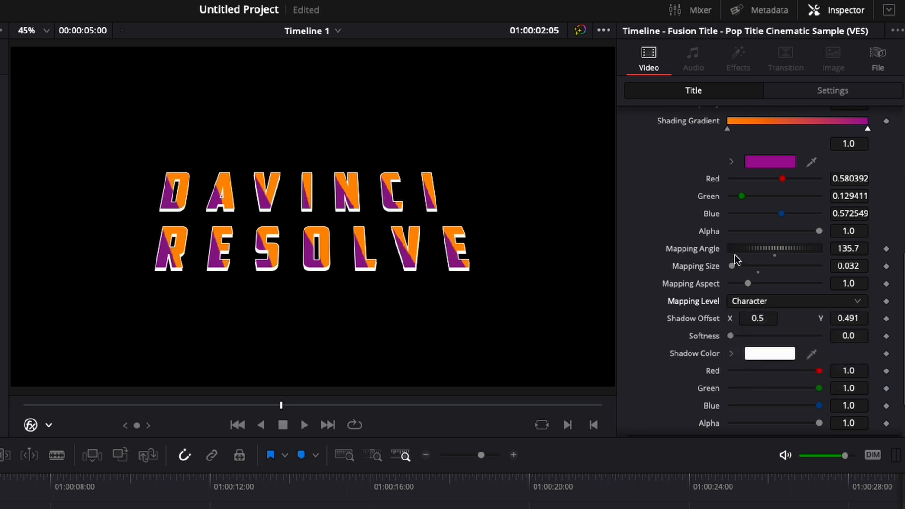
- Set gradient Mapping Size to 0.929, Aspect to 0.945 and Angle to 260.9
{"action": "left_click_drag", "start_coordinate": [733, 266], "coordinate": [772, 266]}
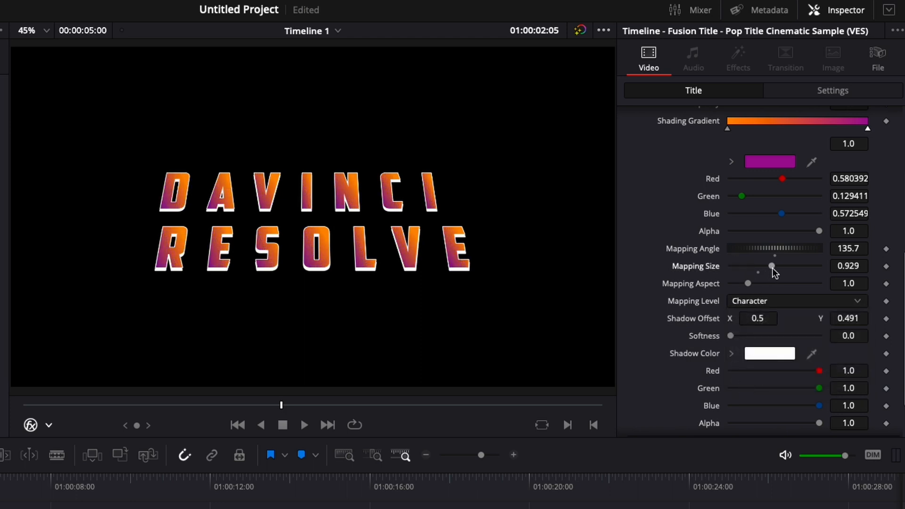
{"action": "left_click_drag", "start_coordinate": [749, 283], "coordinate": [755, 284]}
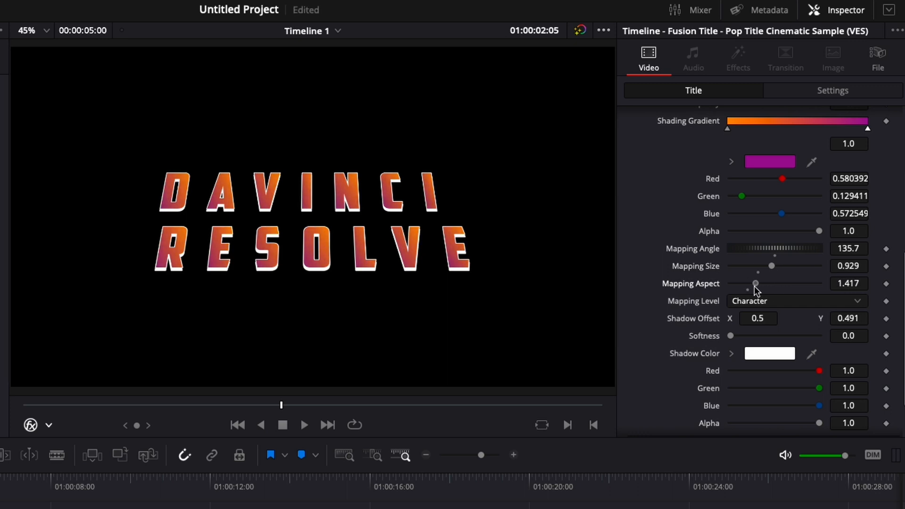
{"action": "left_click_drag", "start_coordinate": [755, 283], "coordinate": [744, 284]}
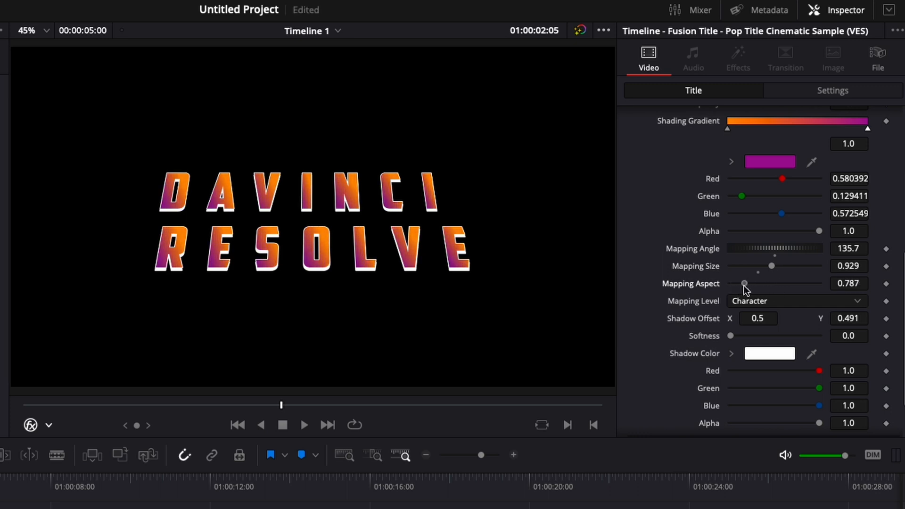
{"action": "left_click_drag", "start_coordinate": [745, 284], "coordinate": [774, 283]}
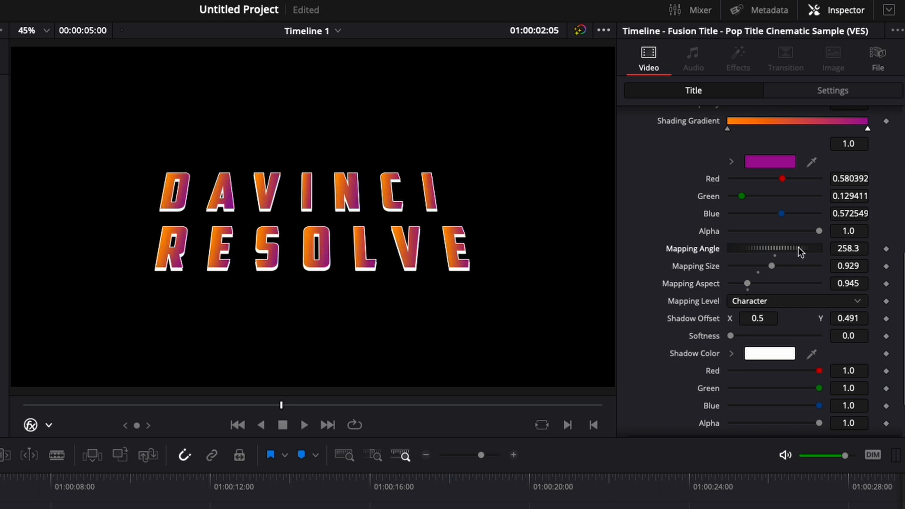
{"action": "left_click_drag", "start_coordinate": [774, 249], "coordinate": [800, 248]}
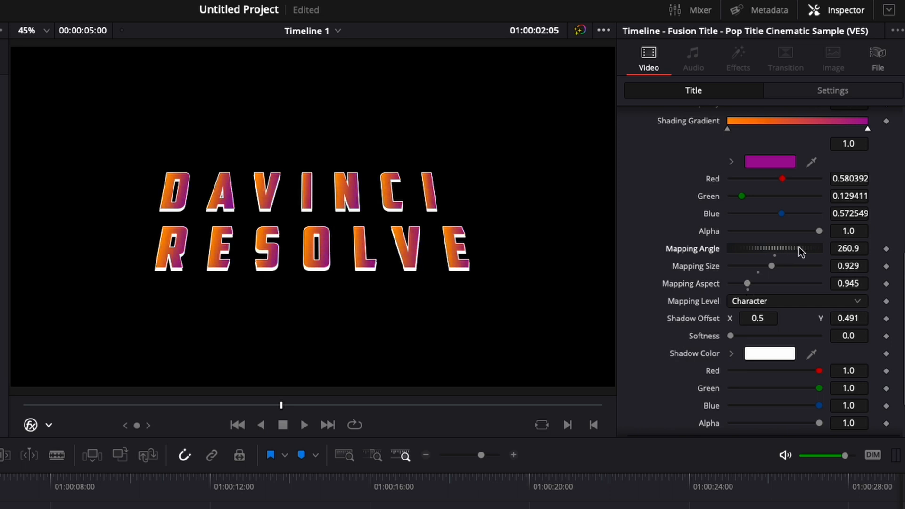
- Set Shadow Softness to about 0.004 and Shadow Offset to 0.494, 0.48
{"action": "scroll", "scroll_direction": "down", "scroll_amount": 3}
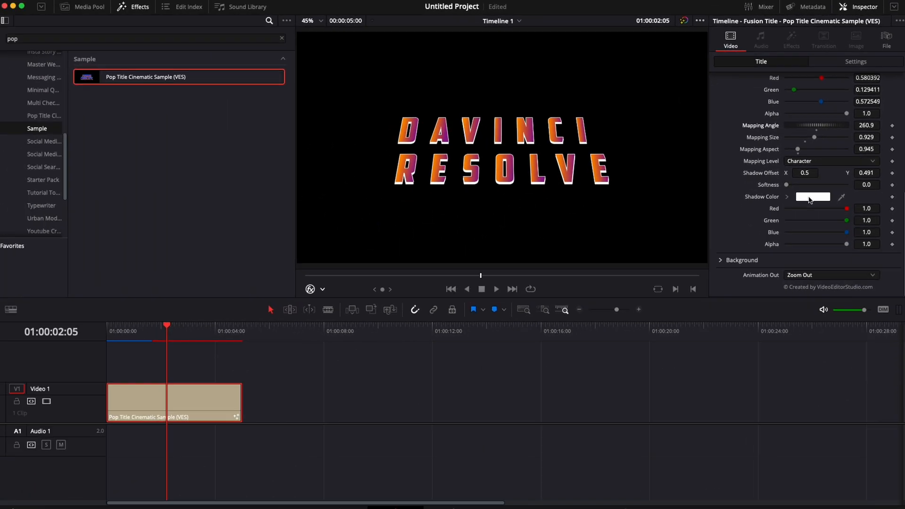
{"action": "left_click", "coordinate": [813, 197]}
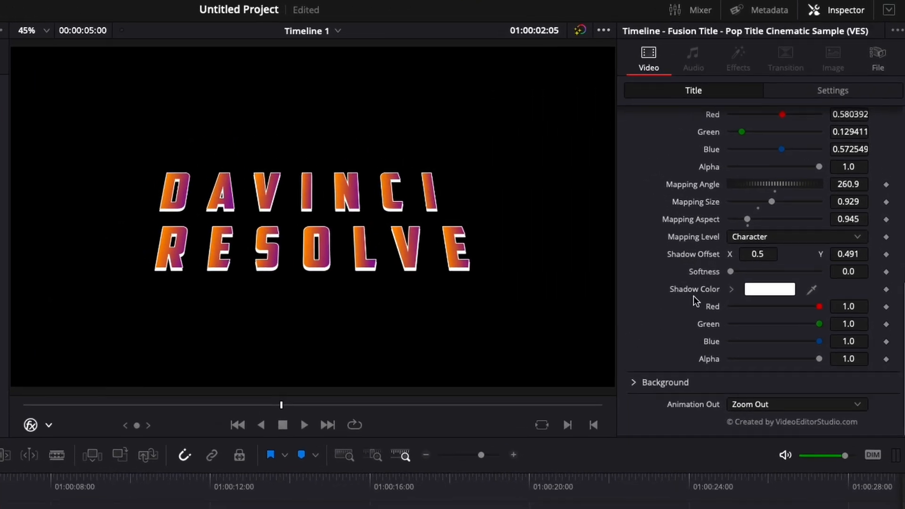
{"action": "left_click_drag", "start_coordinate": [730, 272], "coordinate": [762, 271]}
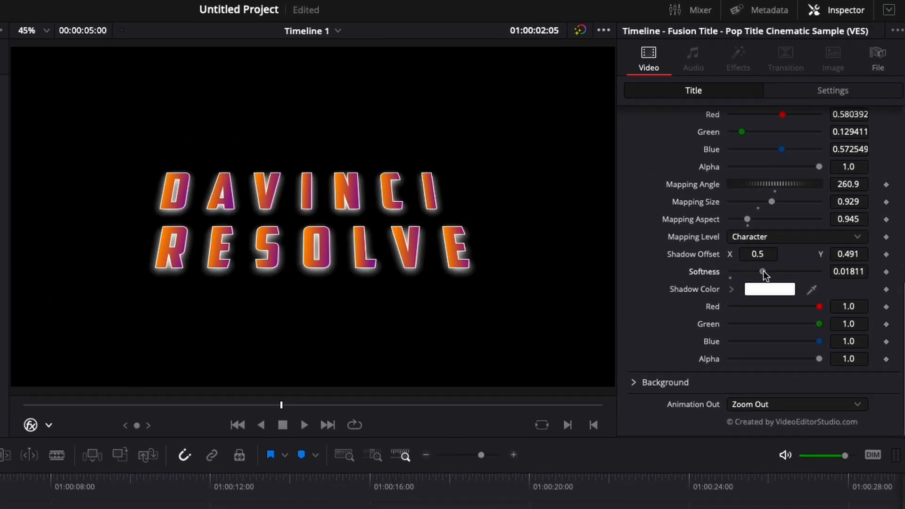
{"action": "left_click_drag", "start_coordinate": [764, 271], "coordinate": [762, 272]}
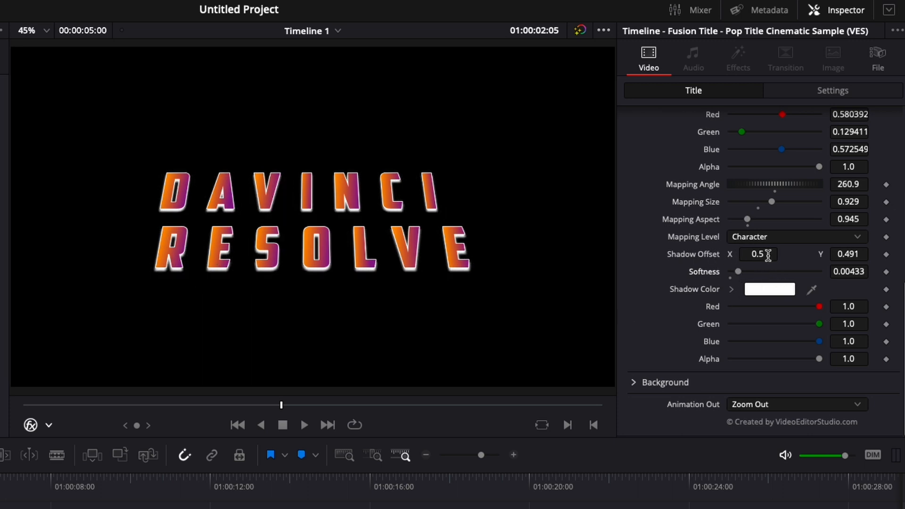
{"action": "type", "text": "0.492"}
{"action": "left_click", "coordinate": [849, 254]}
{"action": "type", "text": "0.48"}
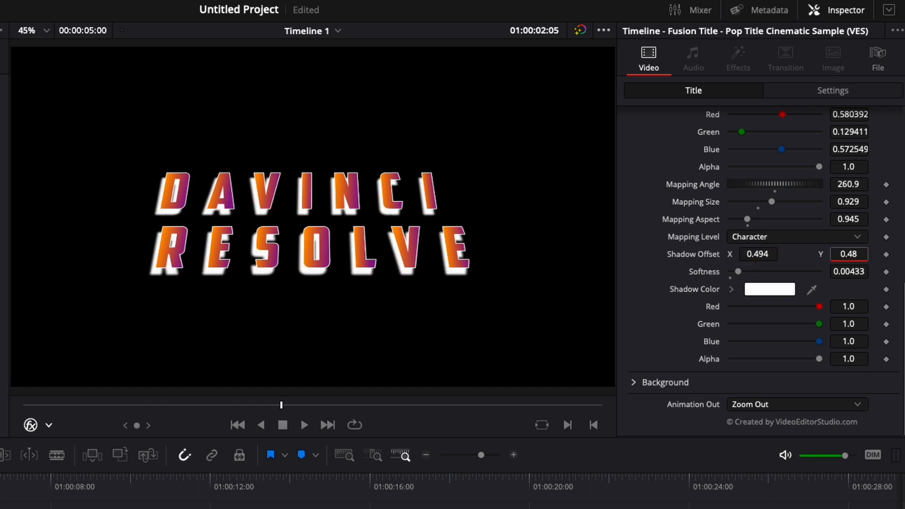
{"action": "left_click", "coordinate": [849, 254]}
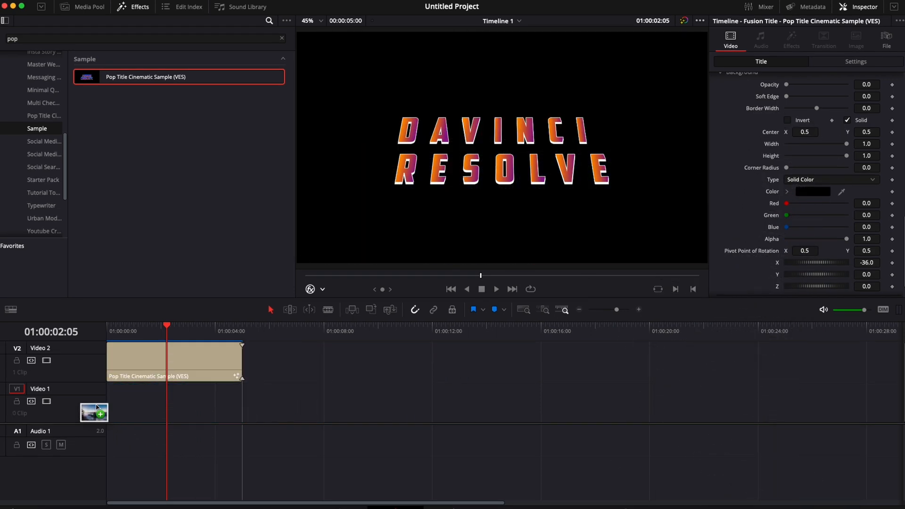
- Place the mountain photo on Video 1 and raise the title's Background Opacity to 0.551
{"action": "left_click_drag", "start_coordinate": [95, 411], "coordinate": [173, 402]}
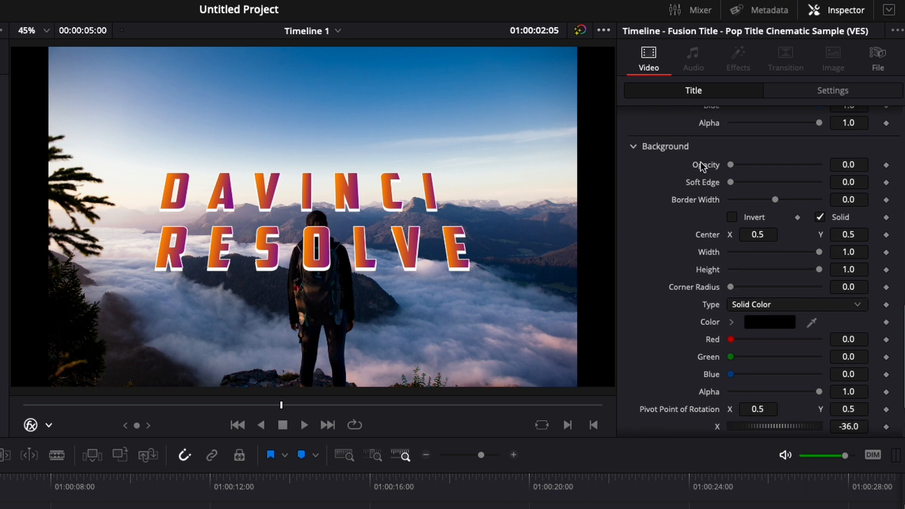
{"action": "mouse_move", "coordinate": [740, 171]}
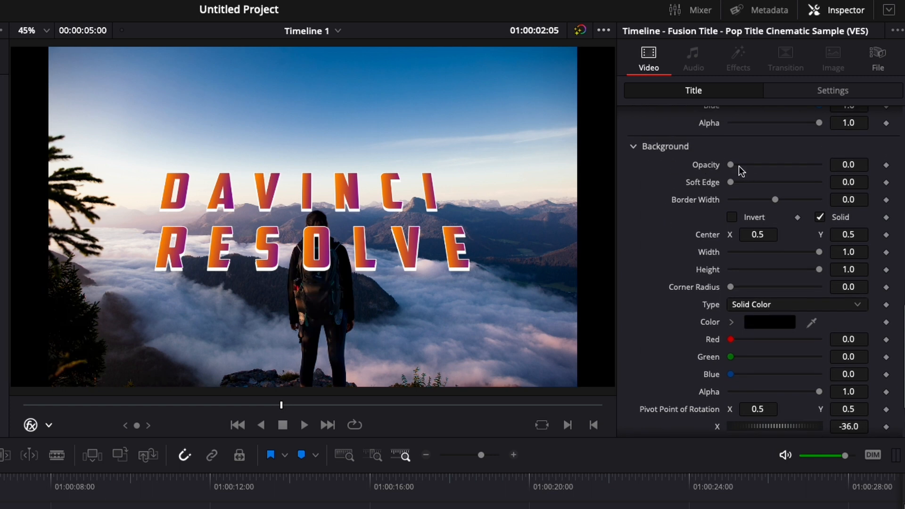
{"action": "mouse_move", "coordinate": [735, 169]}
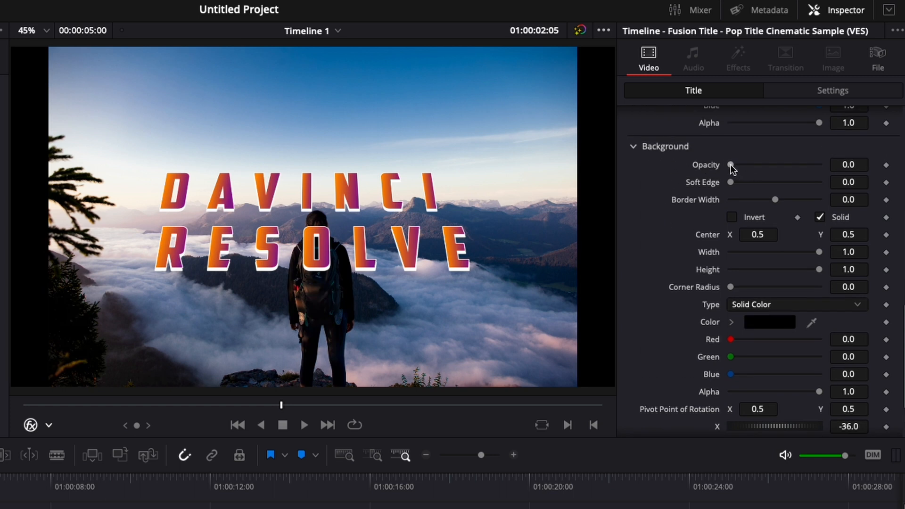
{"action": "left_click_drag", "start_coordinate": [731, 164], "coordinate": [772, 164]}
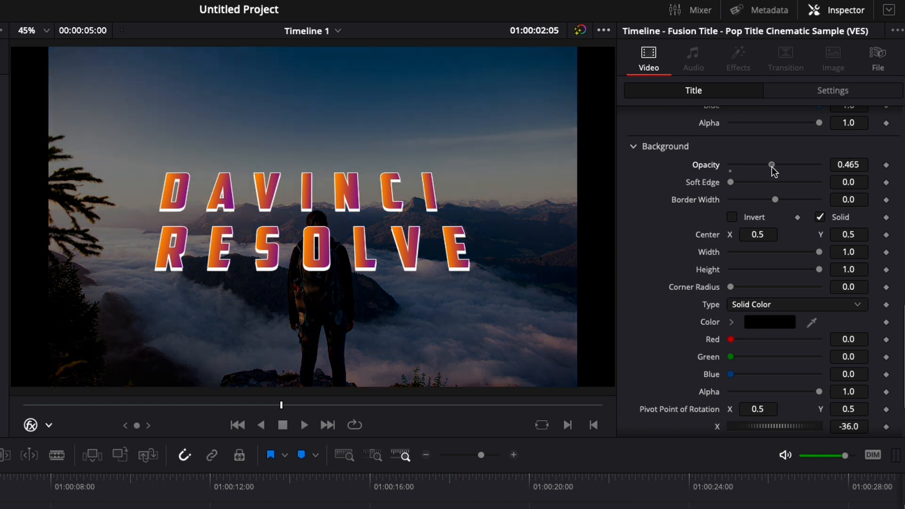
{"action": "left_click_drag", "start_coordinate": [771, 165], "coordinate": [779, 165]}
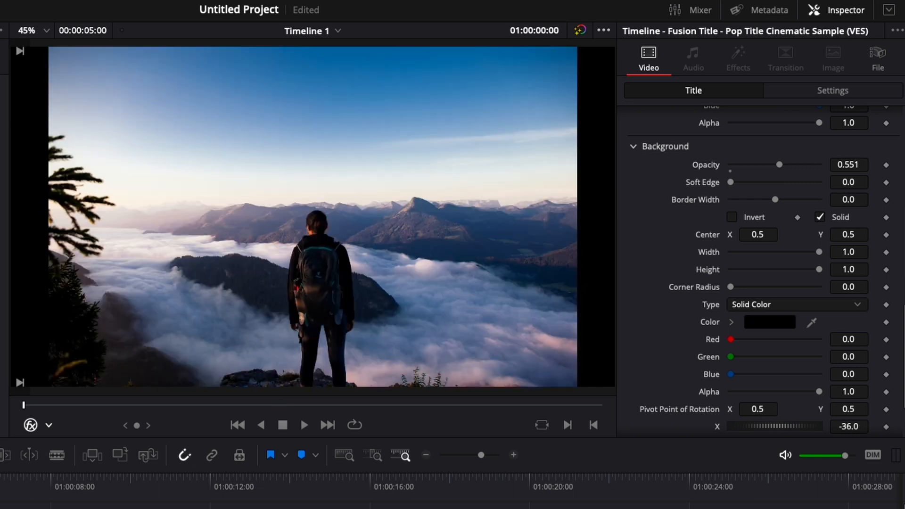
- Play to the title and make the background width 0.677, height 0.709, corner radius 0.433, inverted
{"action": "left_click", "coordinate": [304, 425]}
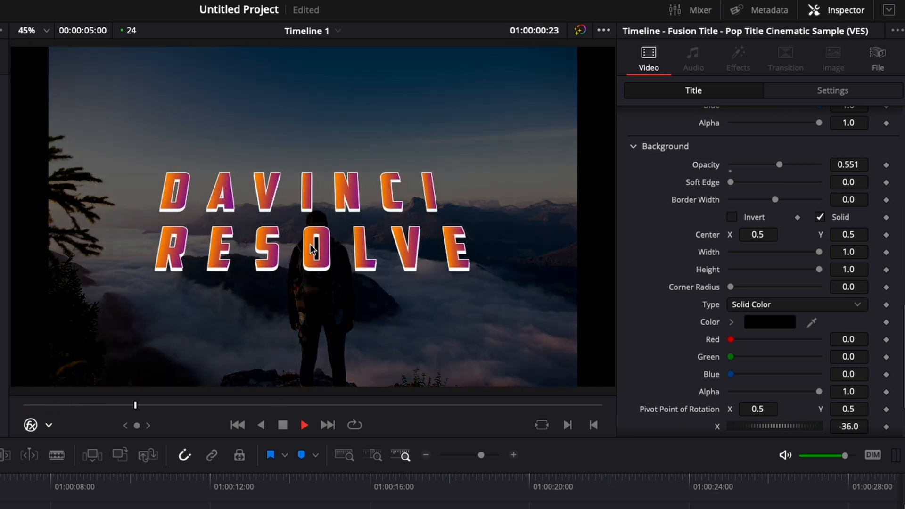
{"action": "left_click", "coordinate": [282, 425]}
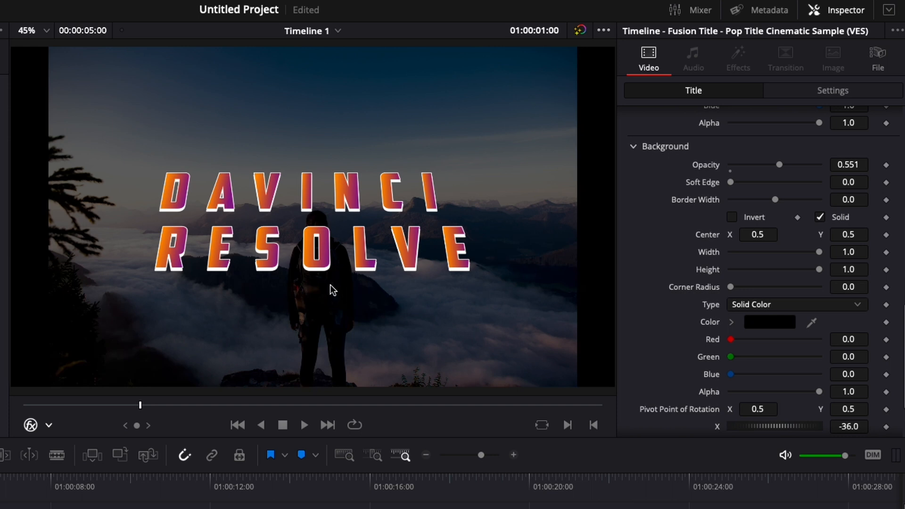
{"action": "mouse_move", "coordinate": [353, 288]}
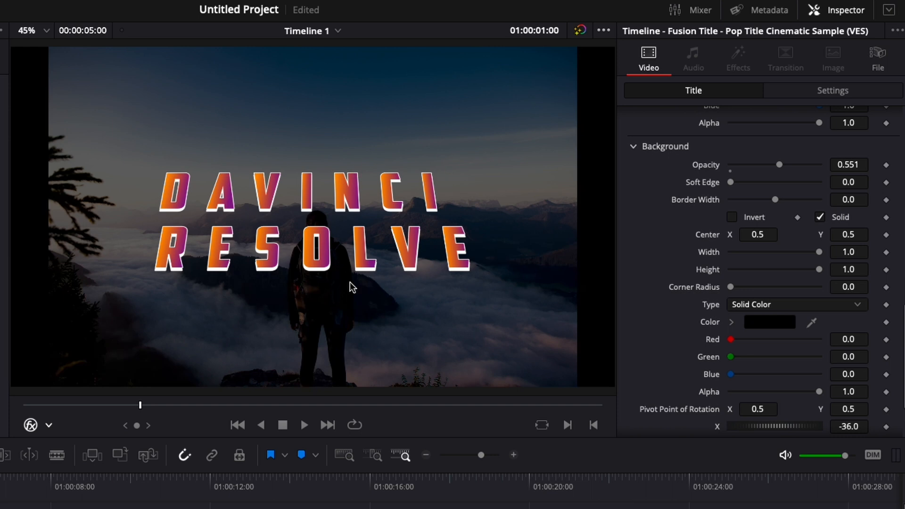
{"action": "mouse_move", "coordinate": [349, 182]}
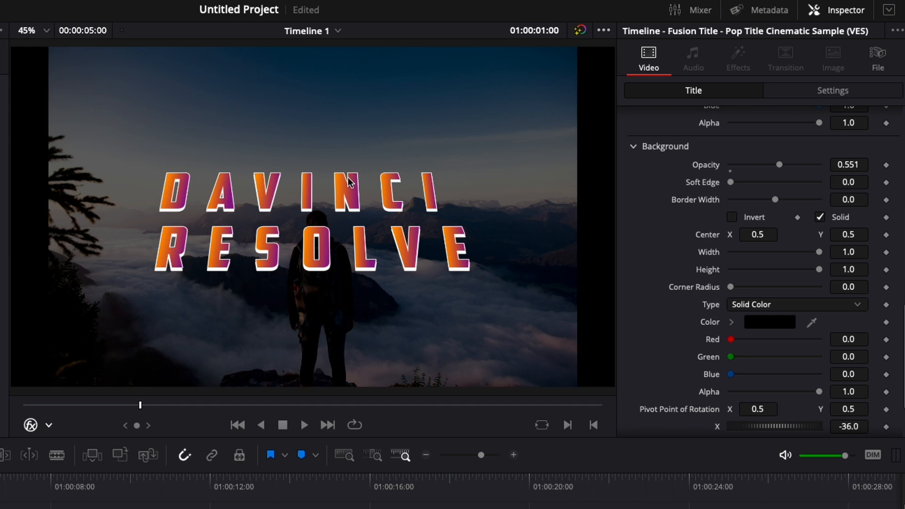
{"action": "mouse_move", "coordinate": [324, 286]}
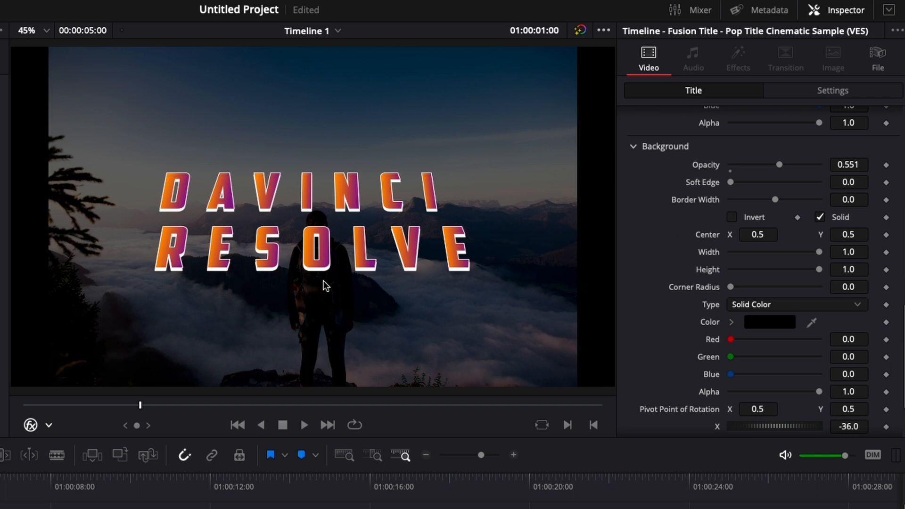
{"action": "mouse_move", "coordinate": [813, 258]}
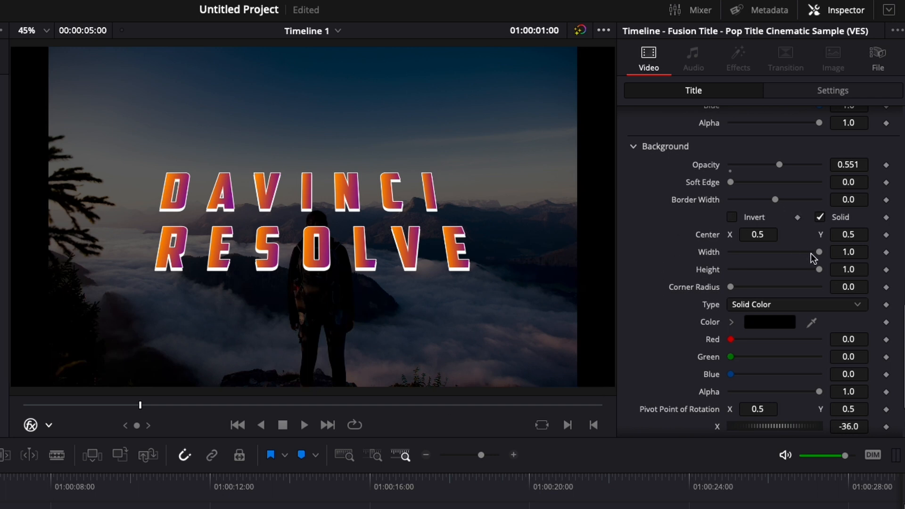
{"action": "left_click_drag", "start_coordinate": [819, 252], "coordinate": [791, 252]}
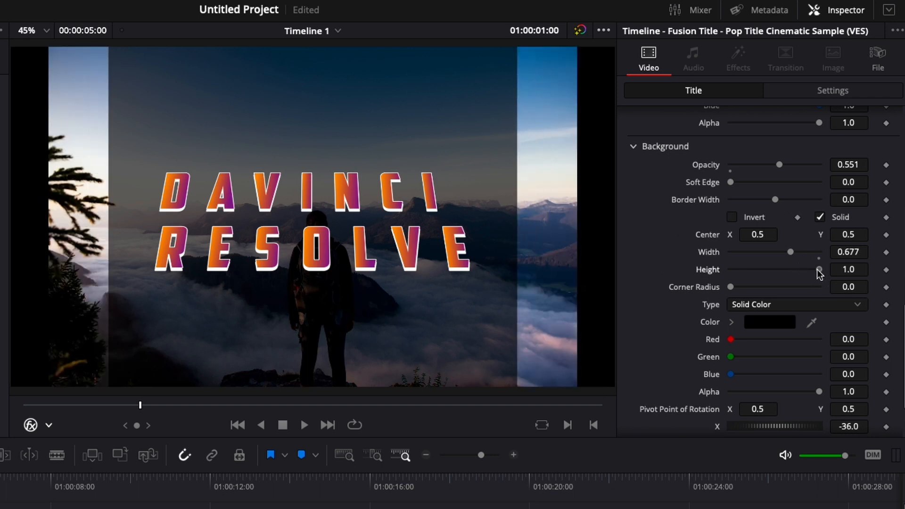
{"action": "left_click_drag", "start_coordinate": [818, 270], "coordinate": [794, 270]}
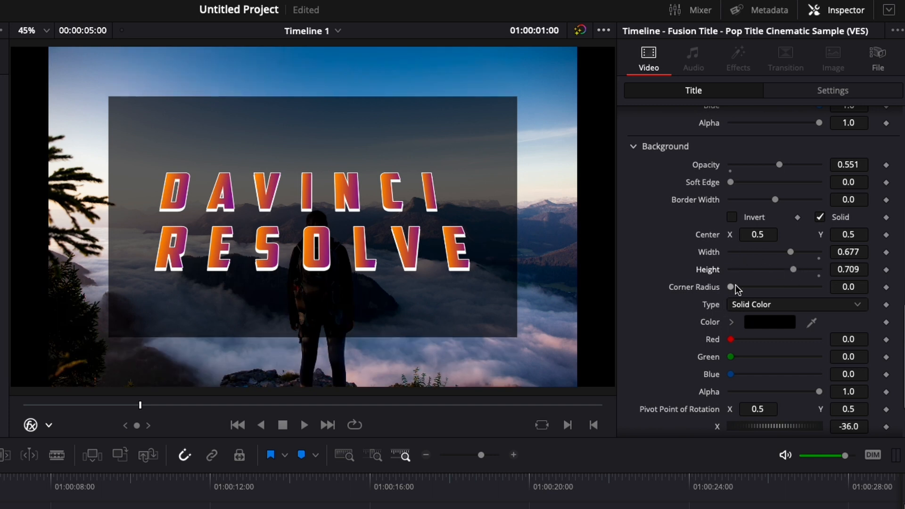
{"action": "left_click_drag", "start_coordinate": [734, 287], "coordinate": [774, 287]}
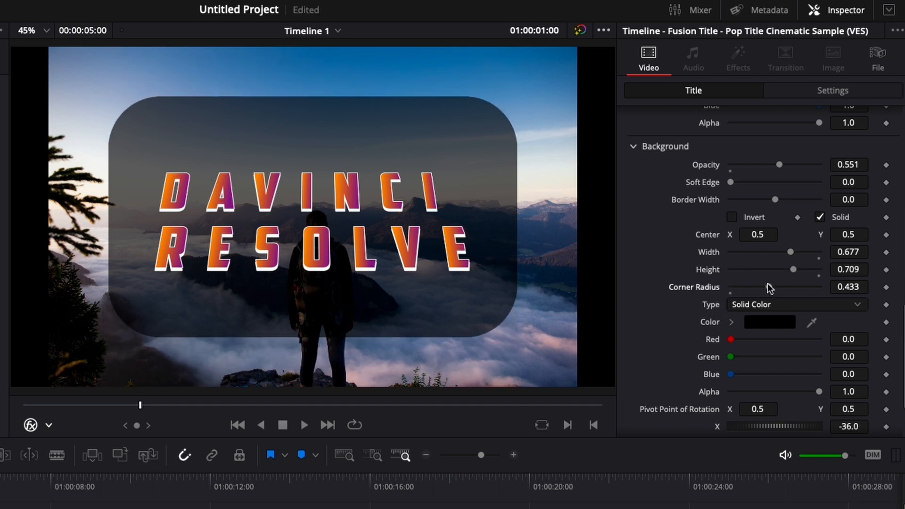
{"action": "left_click", "coordinate": [731, 217]}
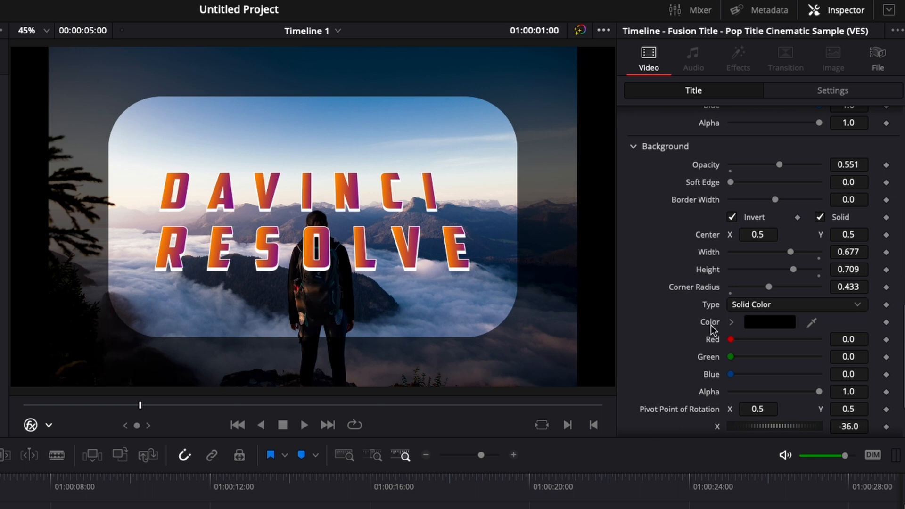
{"action": "mouse_move", "coordinate": [430, 324]}
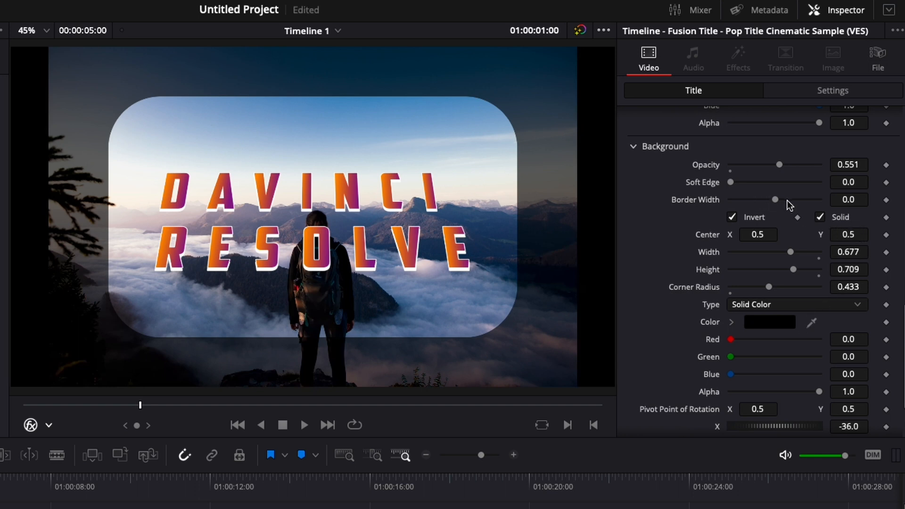
{"action": "scroll", "scroll_direction": "down", "scroll_amount": 3}
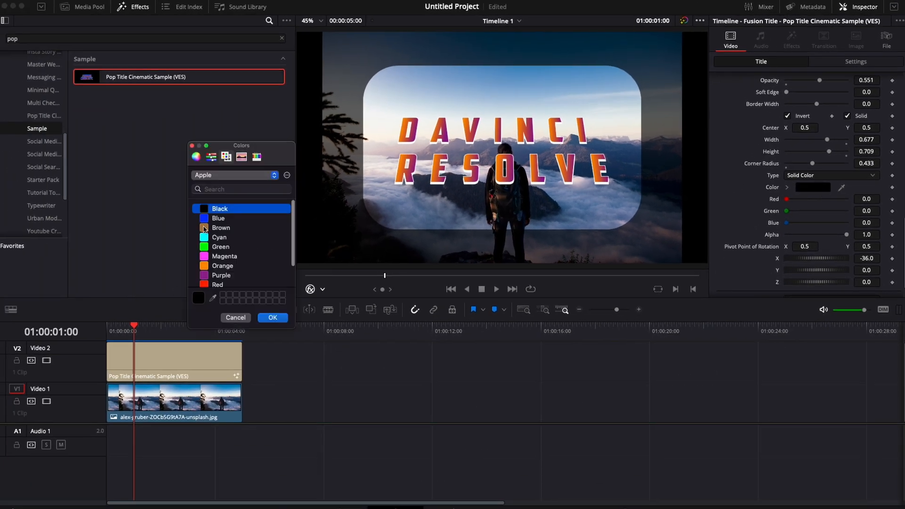
- Dismiss the colour picker and tilt the title to rotation X -17.7, Y 18.2
{"action": "left_click", "coordinate": [272, 317]}
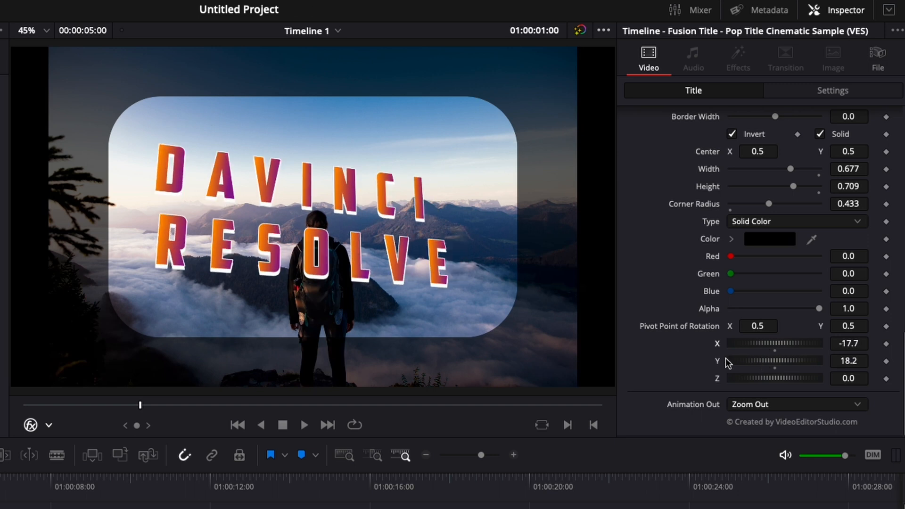
{"action": "mouse_move", "coordinate": [779, 385]}
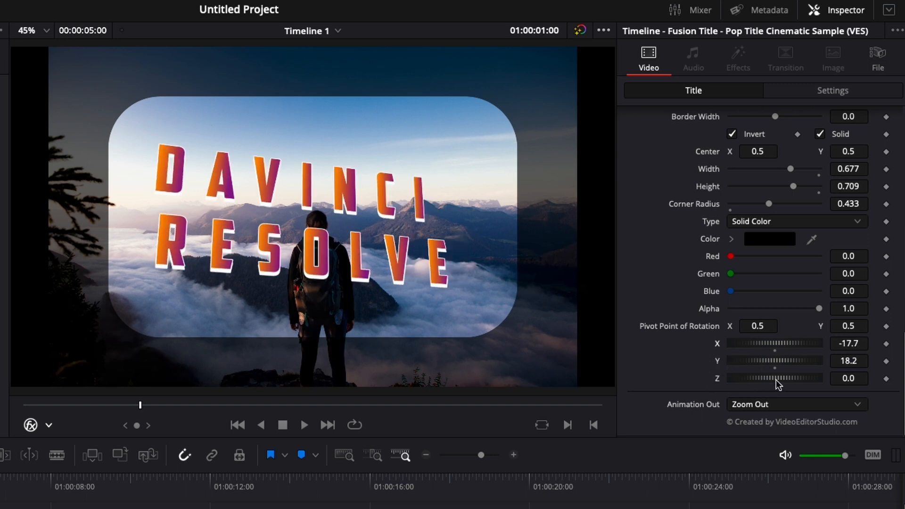
{"action": "left_click_drag", "start_coordinate": [775, 379], "coordinate": [771, 380]}
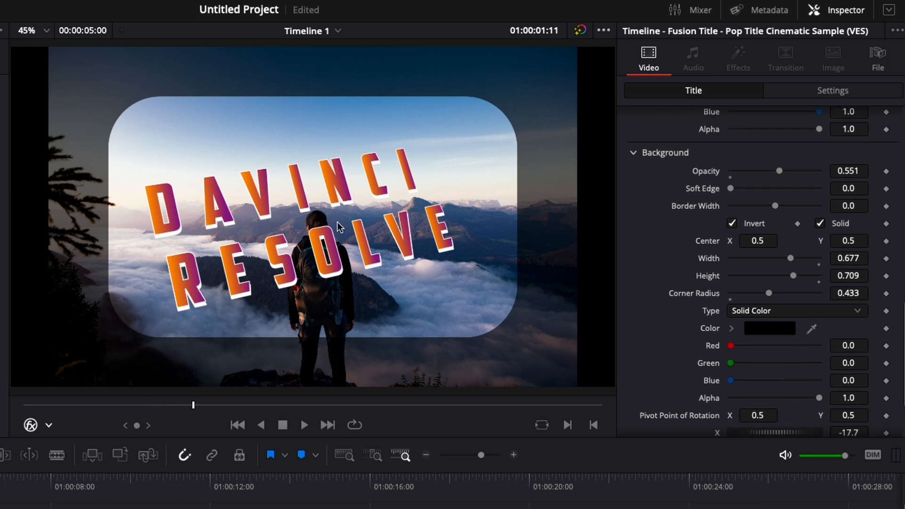
{"action": "mouse_move", "coordinate": [233, 199]}
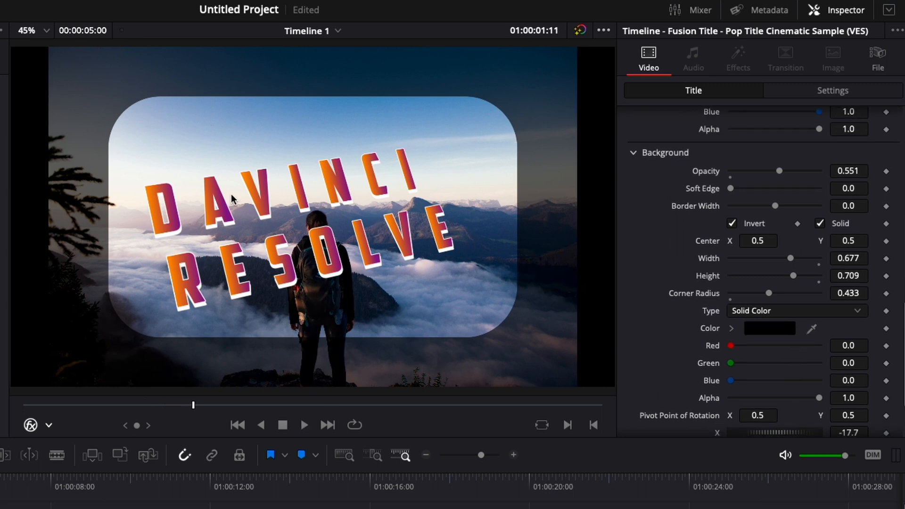